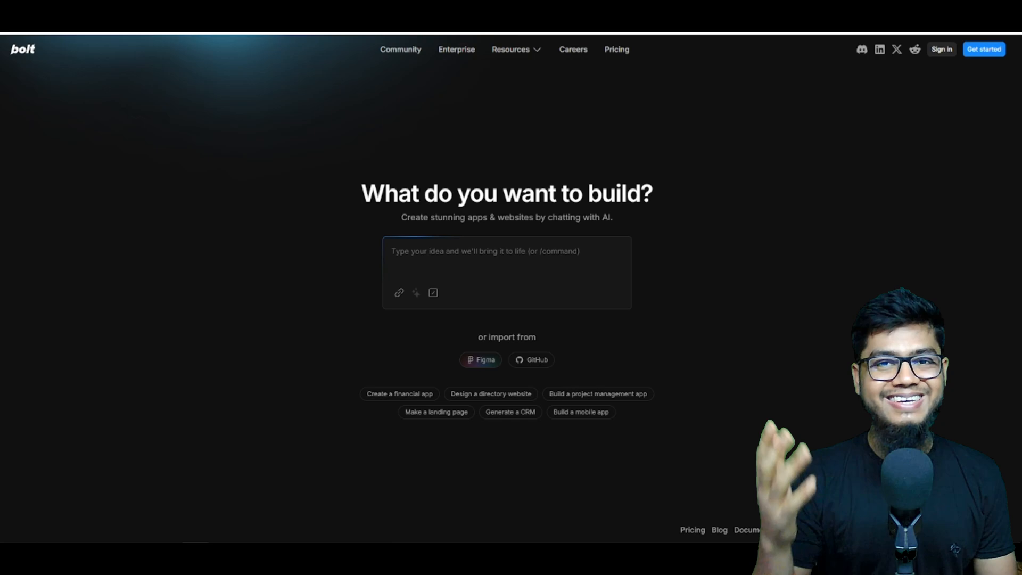
mouse_move(548, 146)
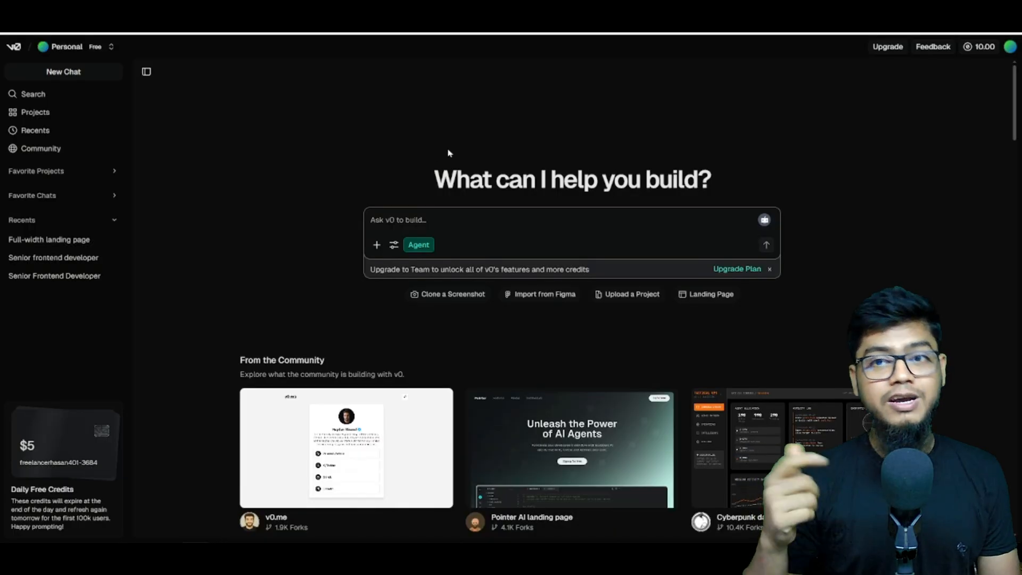
Step: Scroll through the From the Community gallery of example projects on the v0 home page
scroll(down, 3)
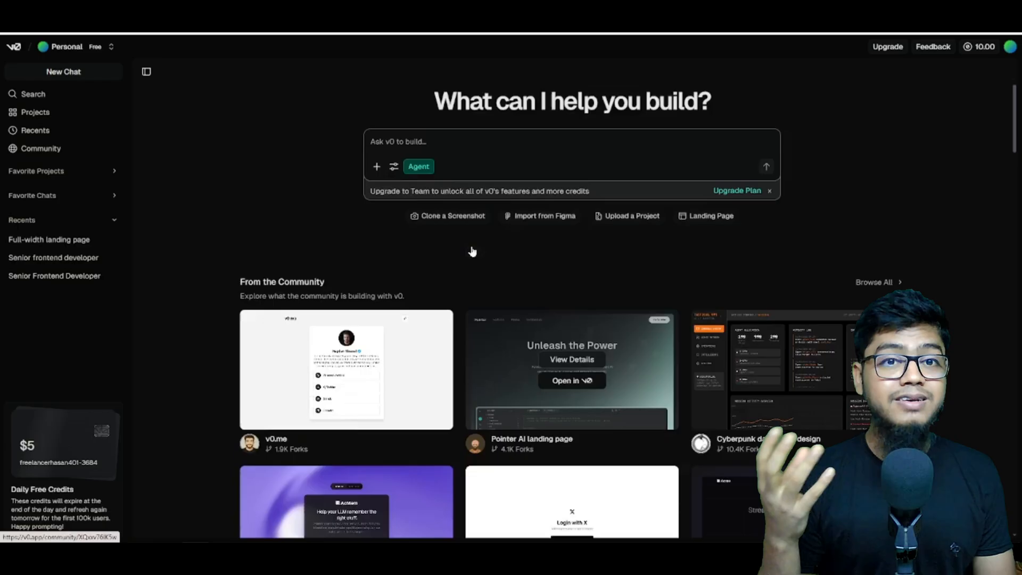
scroll(down, 3)
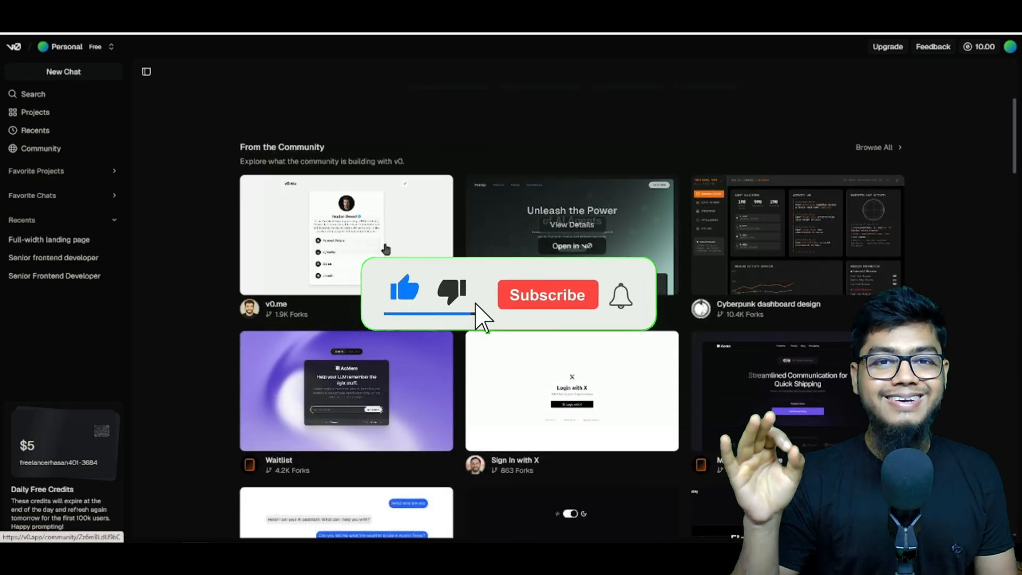
scroll(down, 3)
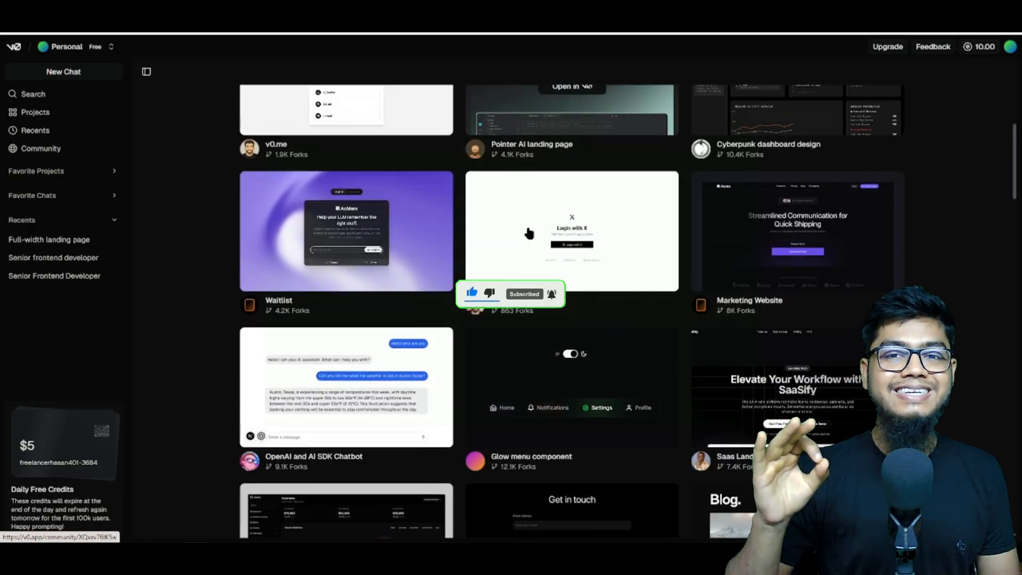
scroll(up, 3)
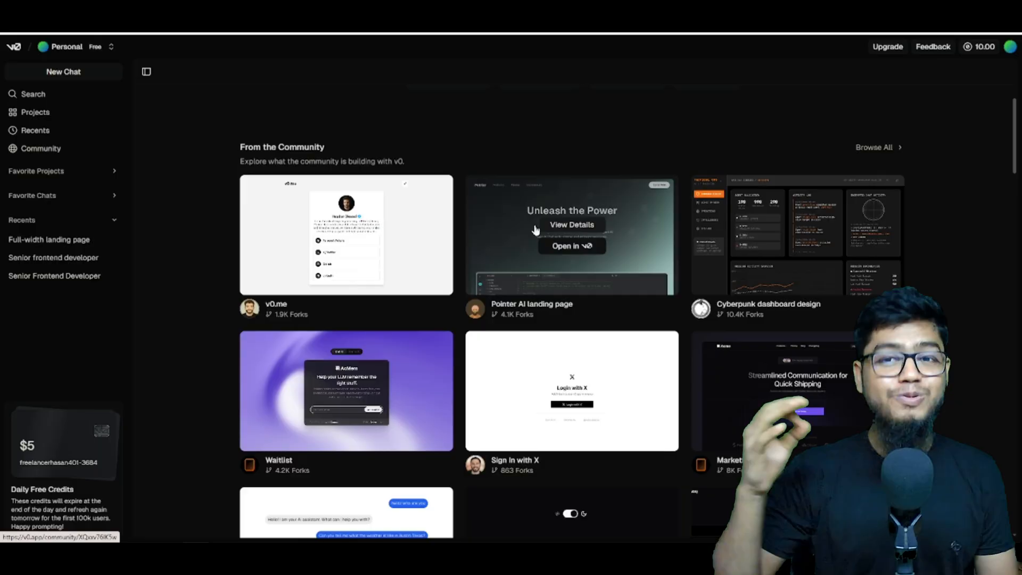
mouse_move(495, 248)
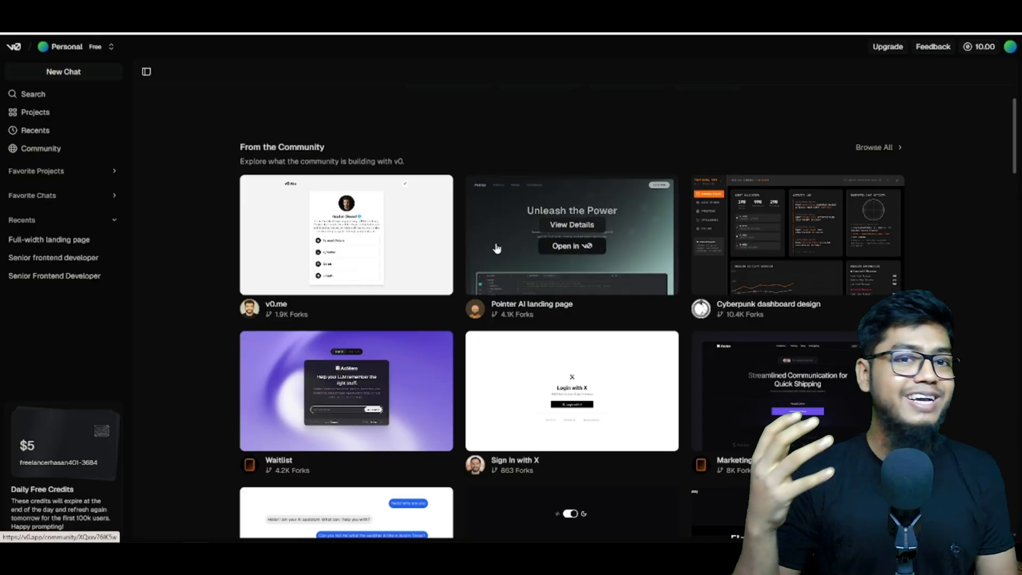
scroll(up, 3)
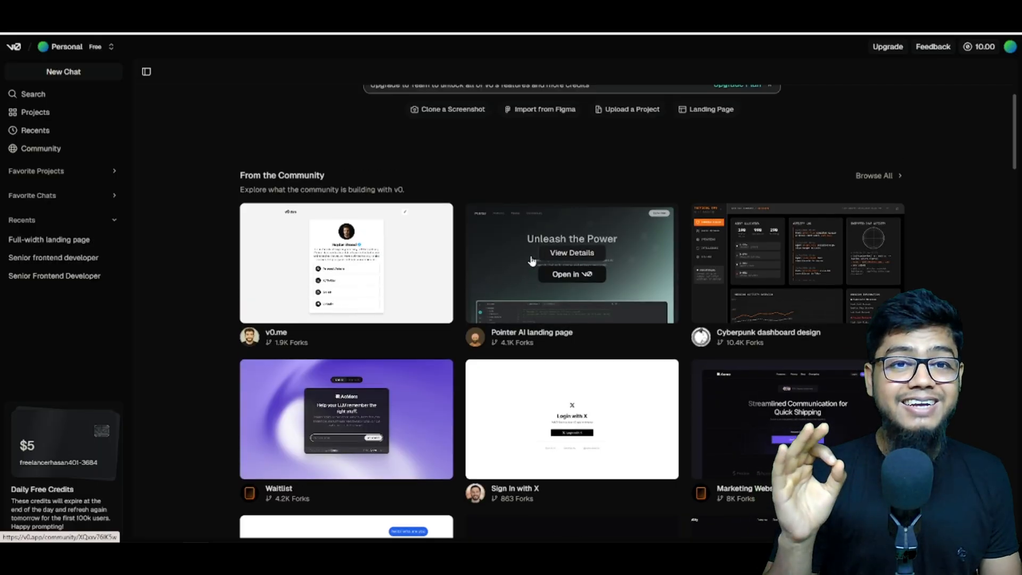
scroll(up, 3)
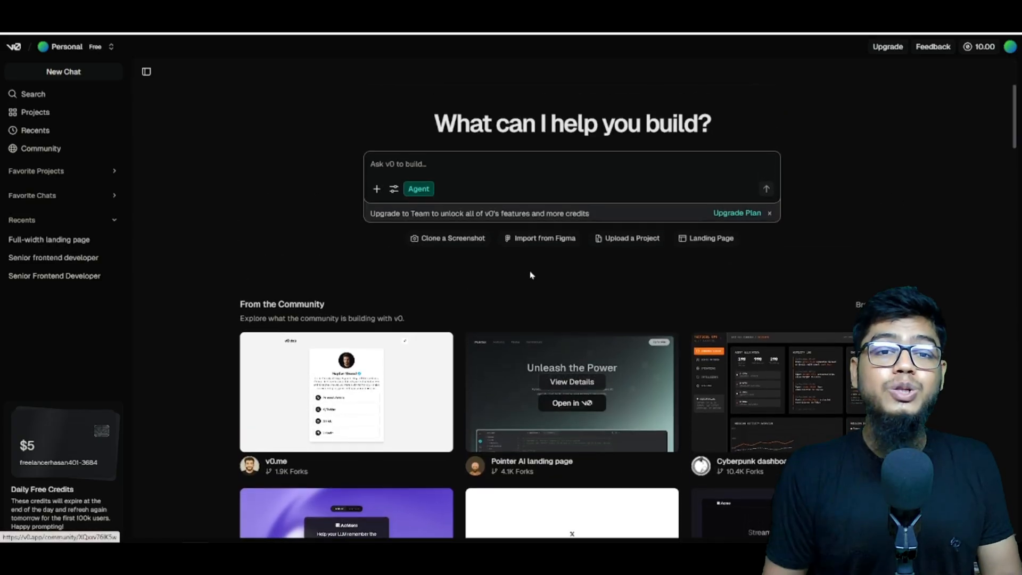
scroll(down, 3)
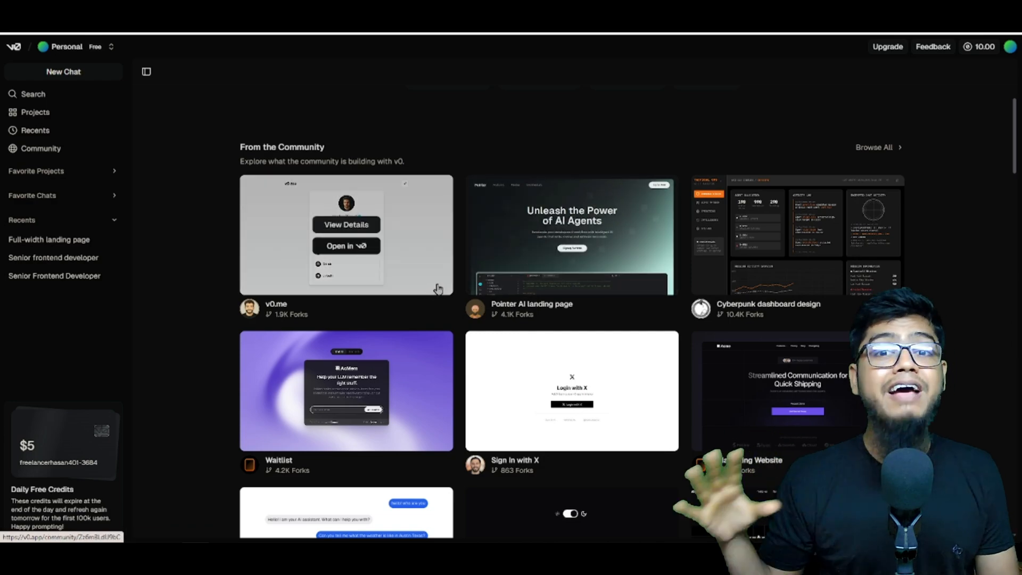
mouse_move(338, 176)
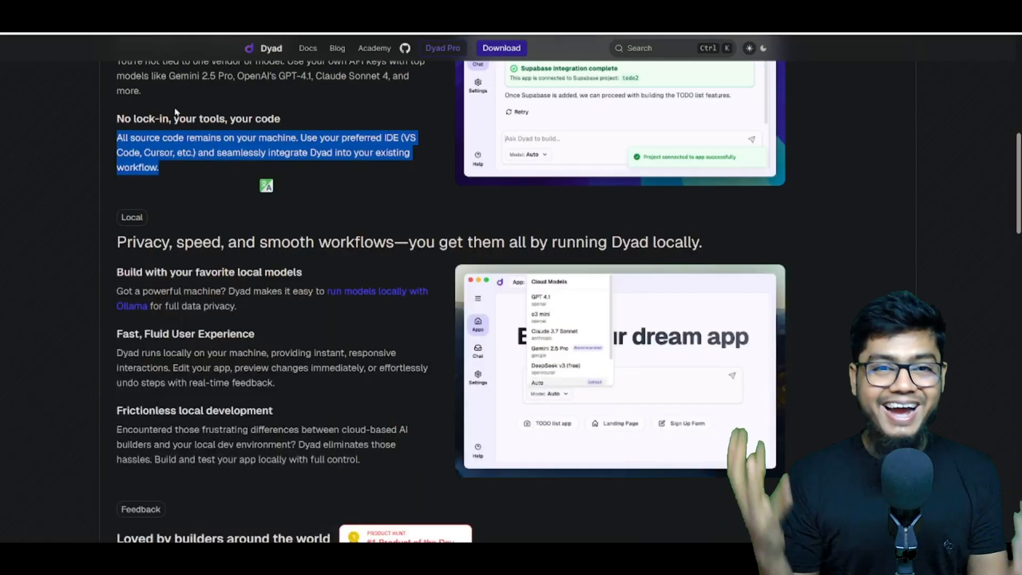
scroll(up, 3)
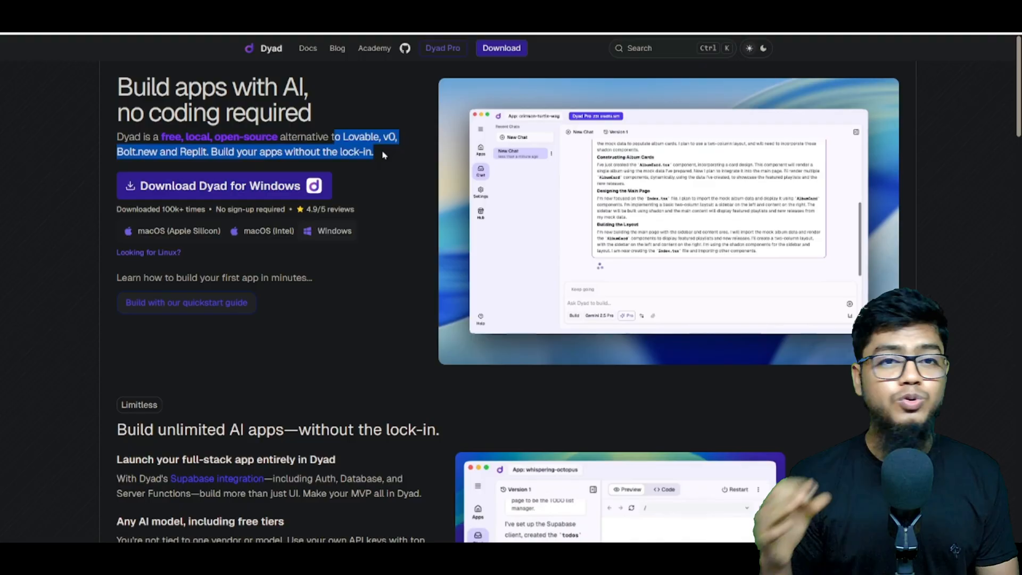
scroll(down, 3)
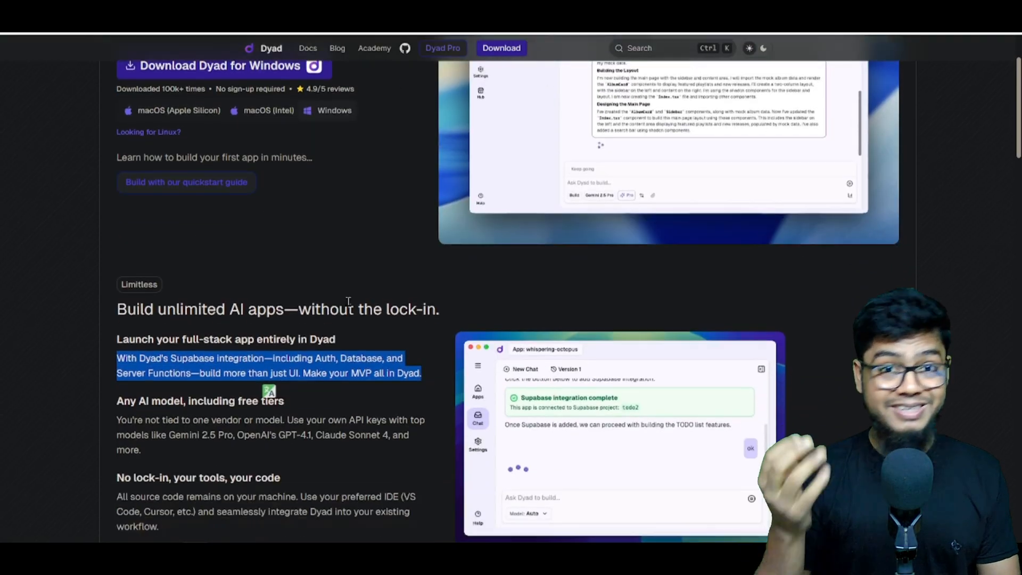
scroll(down, 3)
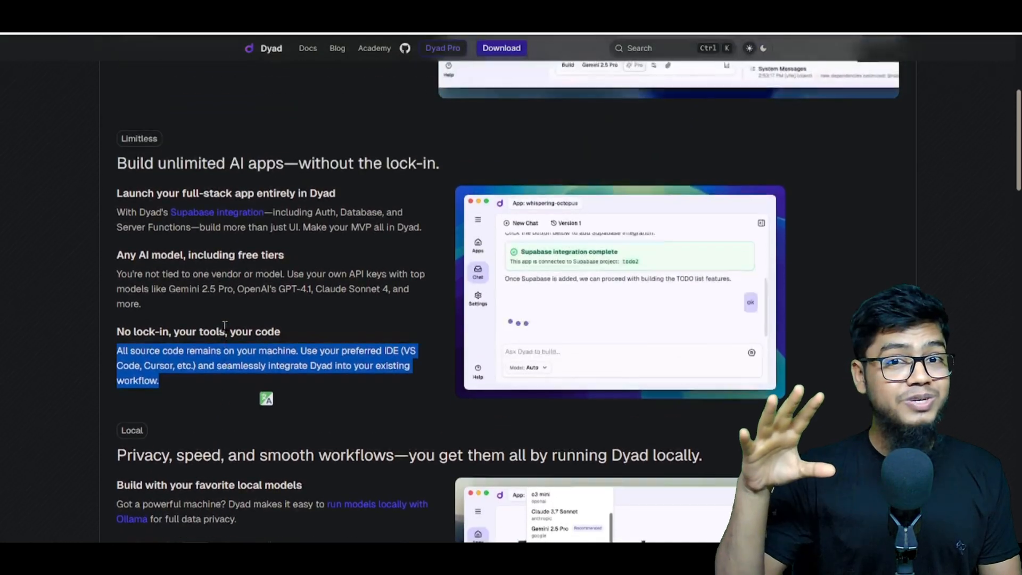
scroll(down, 3)
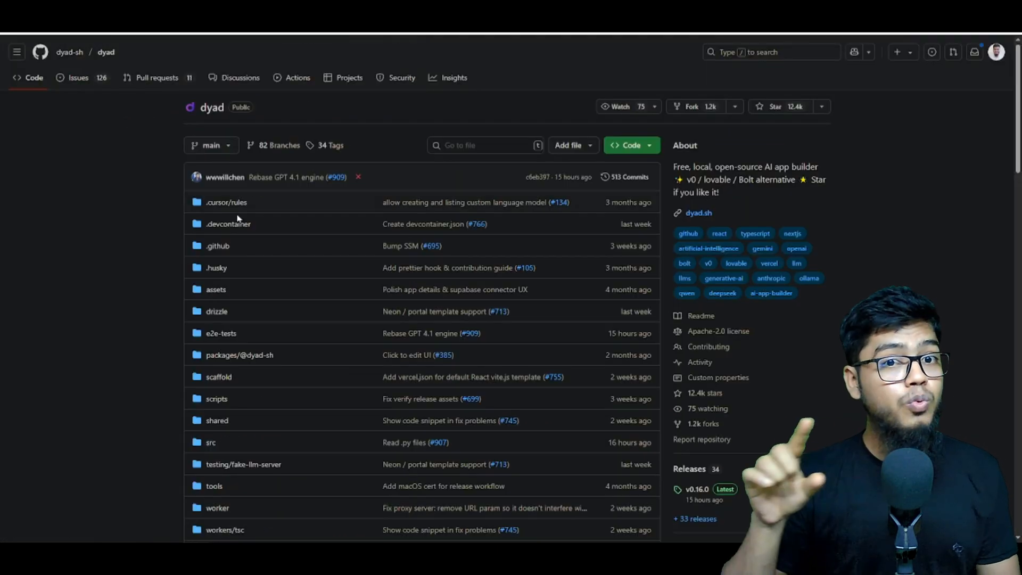
Step: Scroll through the dyad-sh/dyad repository file list down to the README and back up
scroll(down, 3)
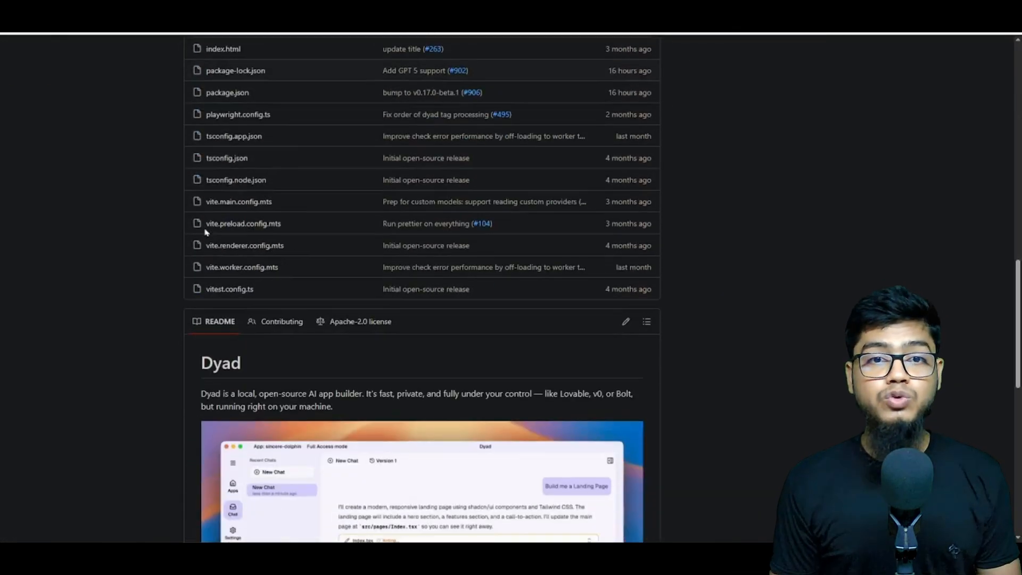
scroll(down, 3)
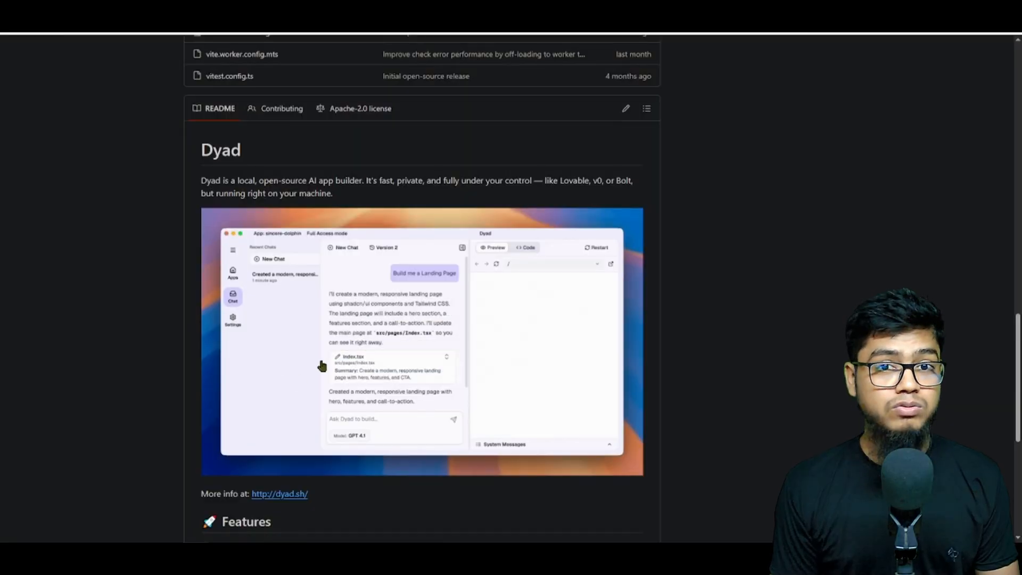
scroll(down, 3)
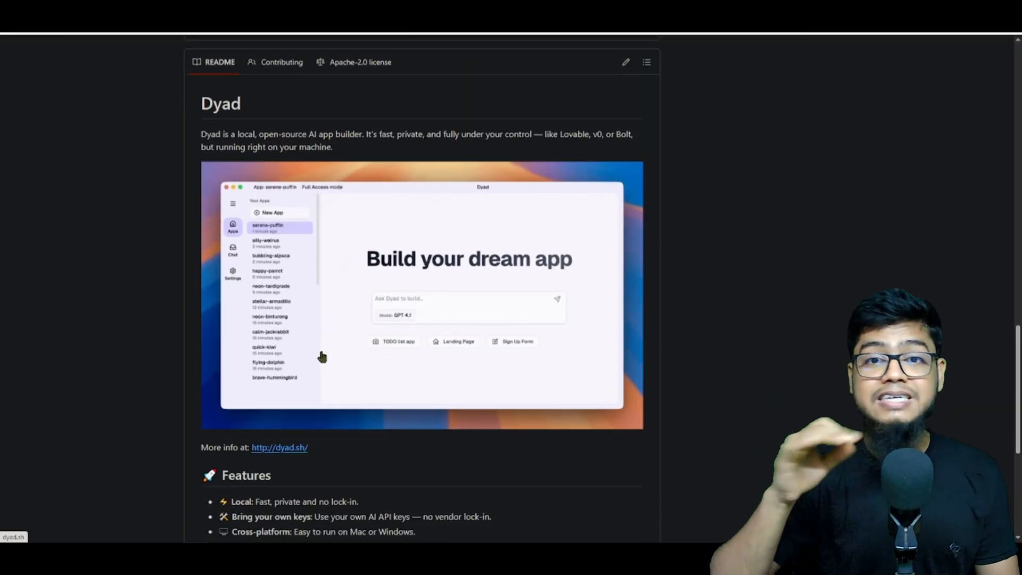
scroll(up, 3)
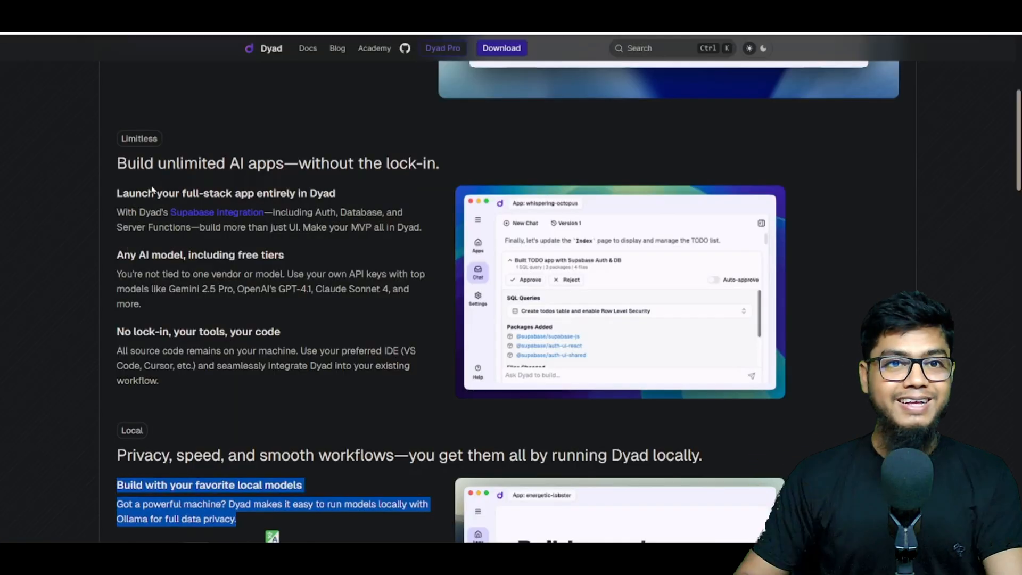
scroll(up, 3)
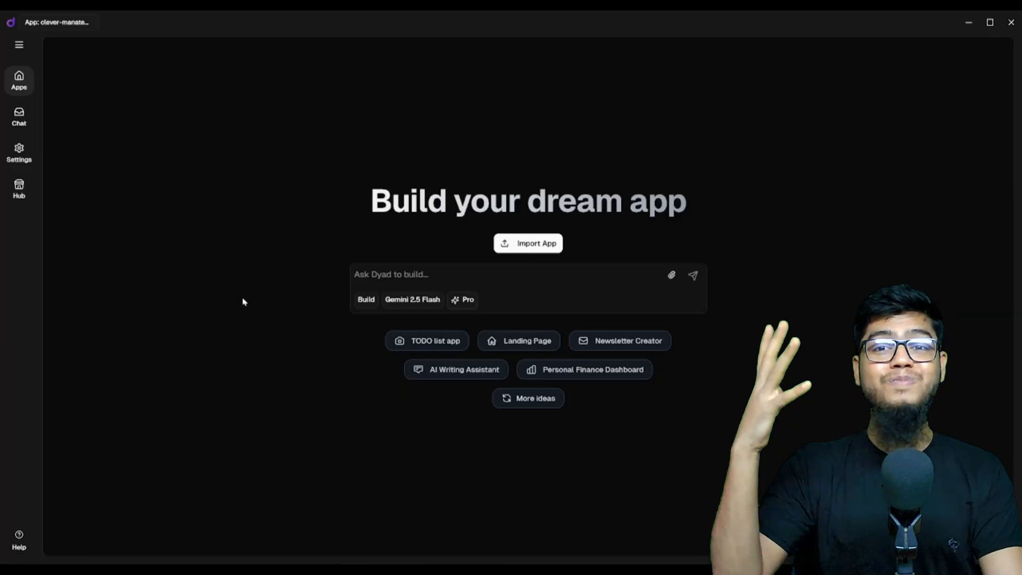
mouse_move(183, 245)
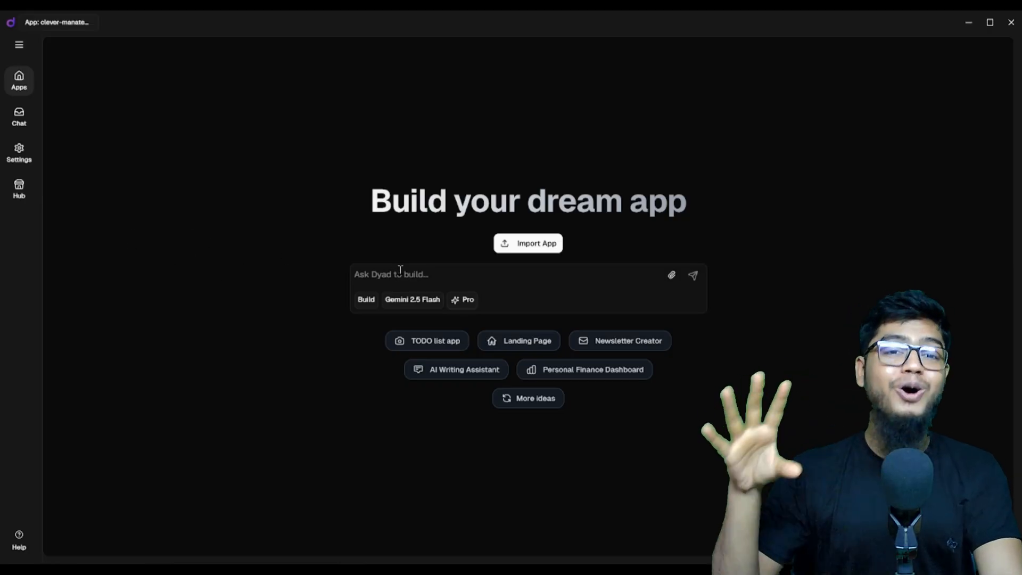
Step: Visit the Apps list and recent Chats with the missing-API-key error, then go to Settings
click(19, 81)
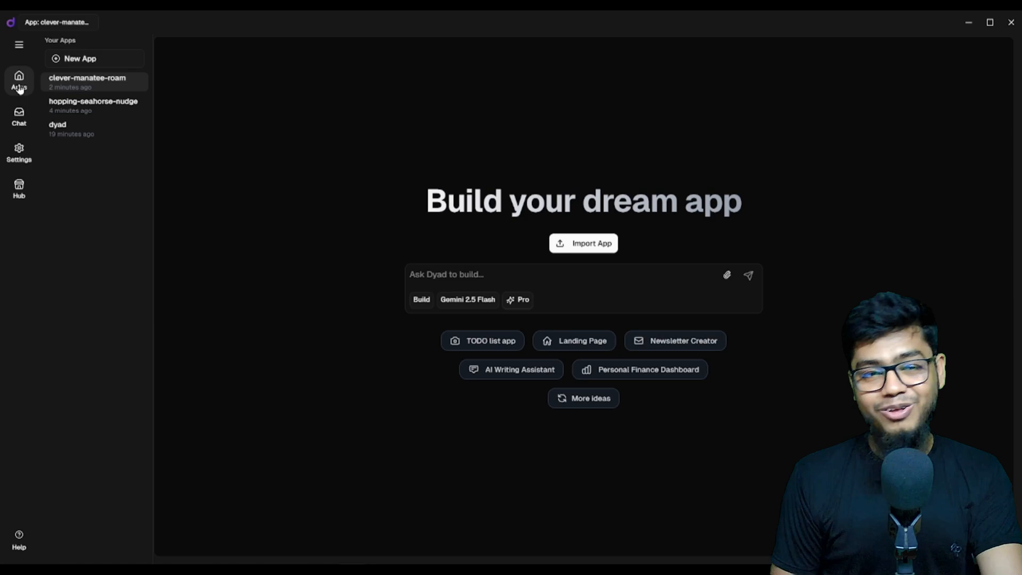
click(19, 116)
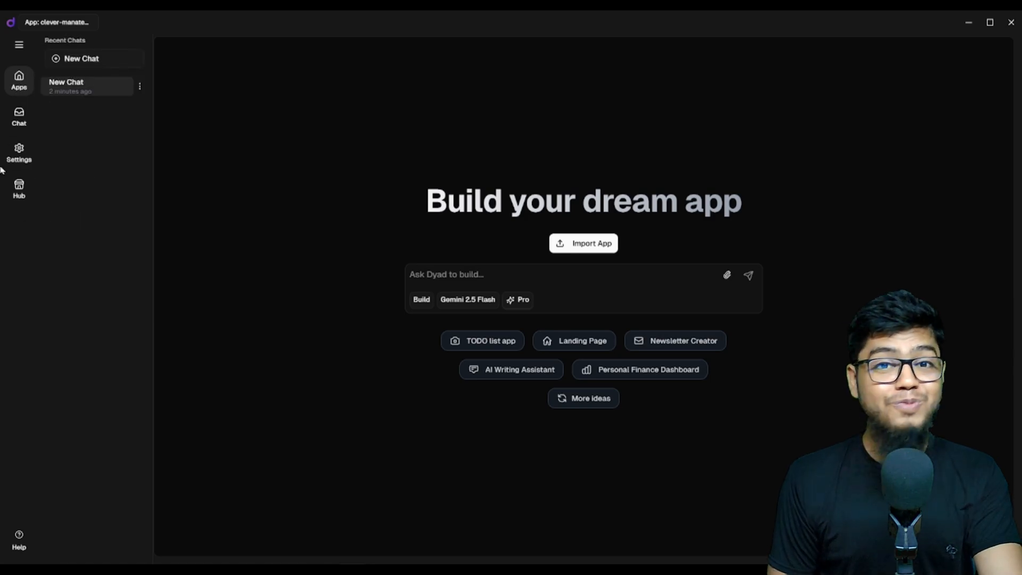
mouse_move(20, 116)
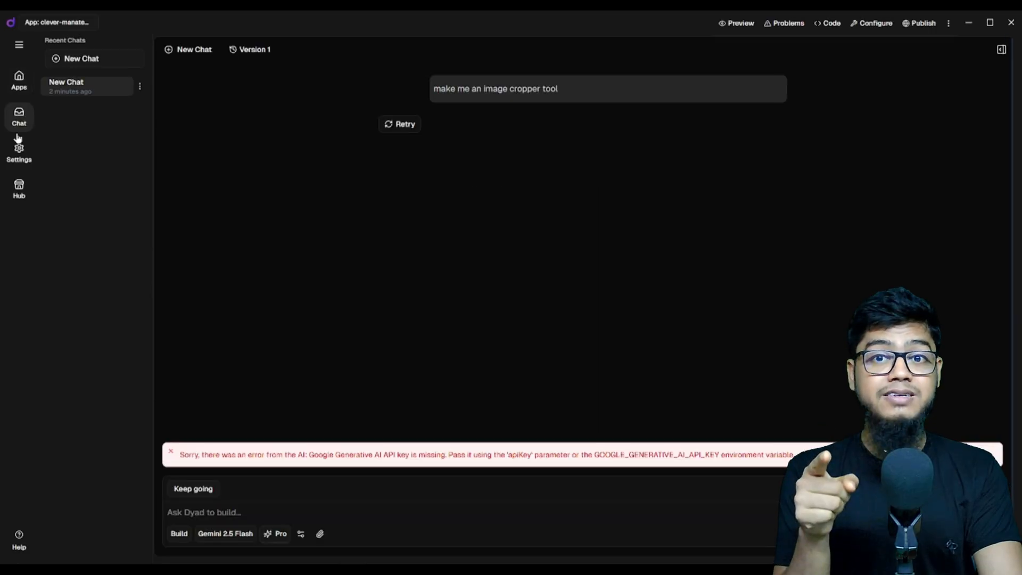
click(19, 153)
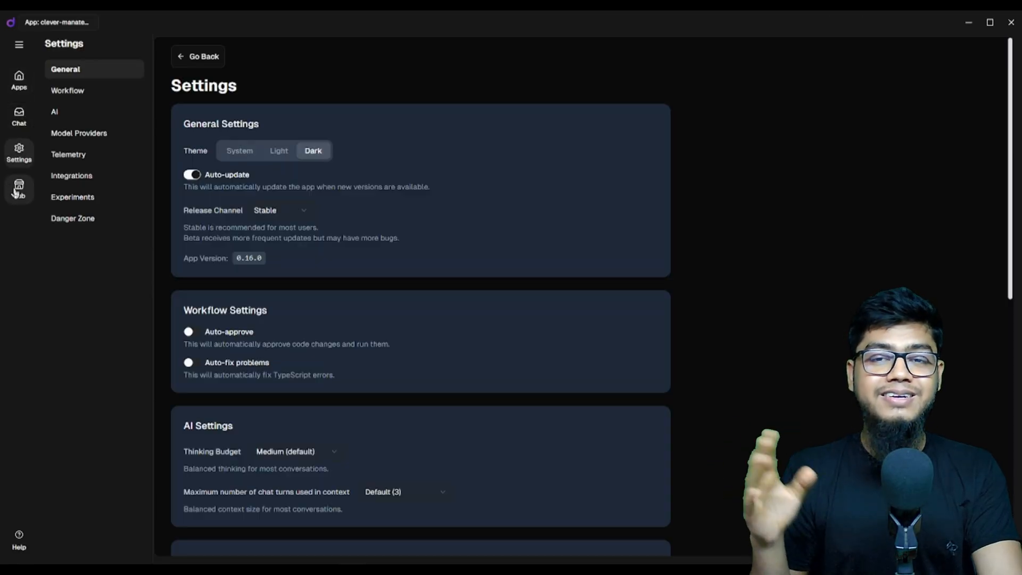
mouse_move(61, 111)
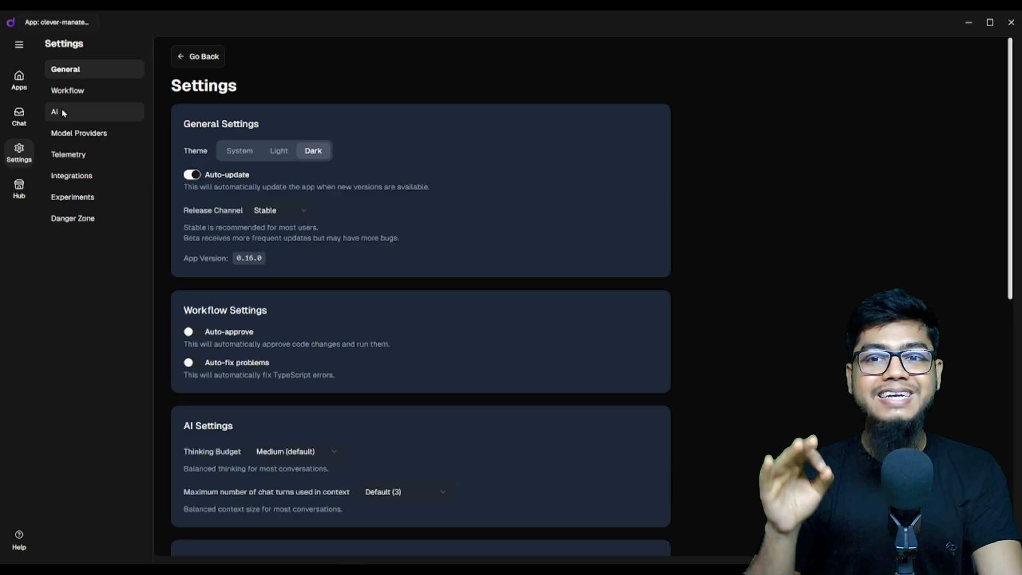
scroll(down, 3)
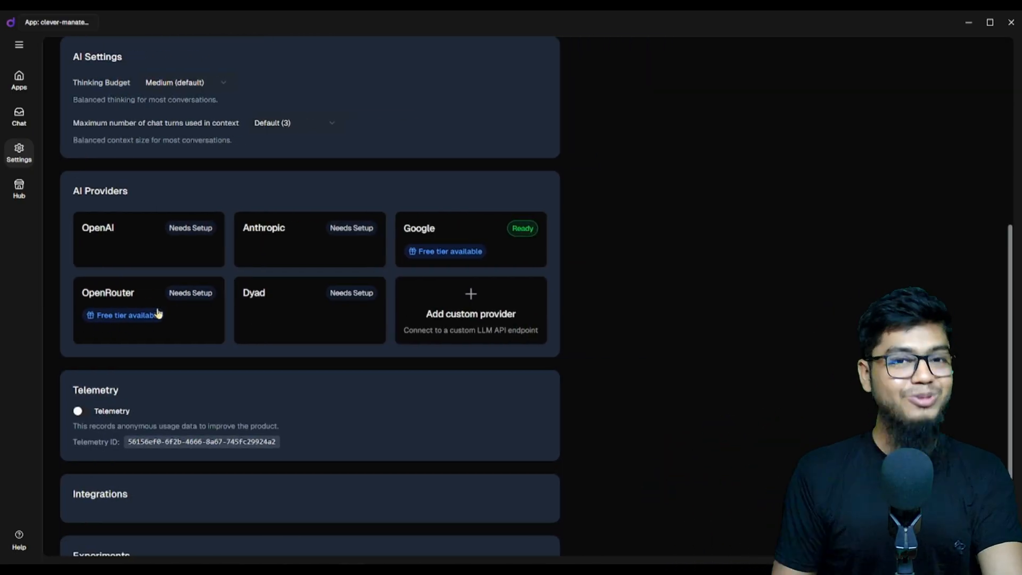
mouse_move(465, 245)
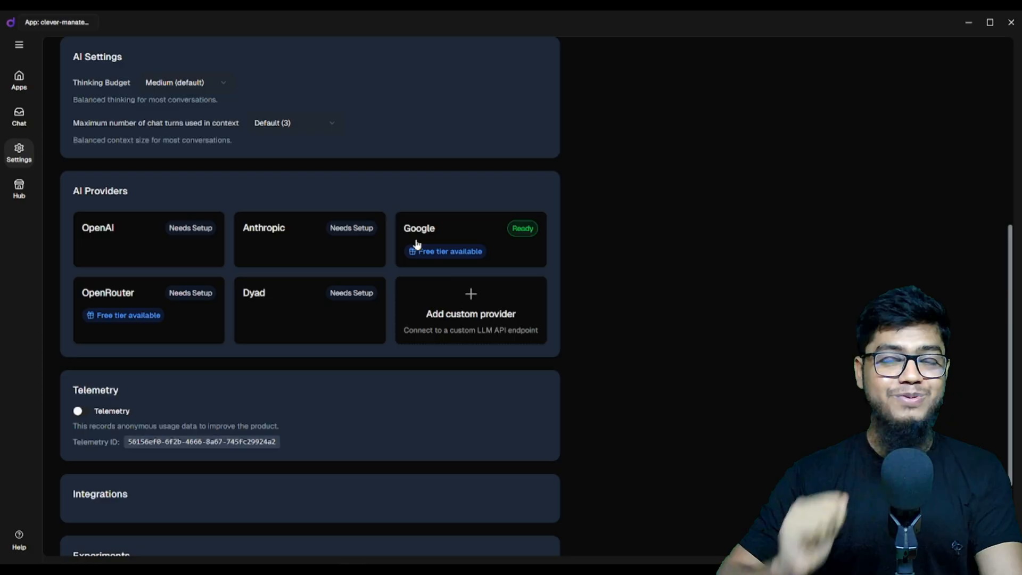
click(149, 303)
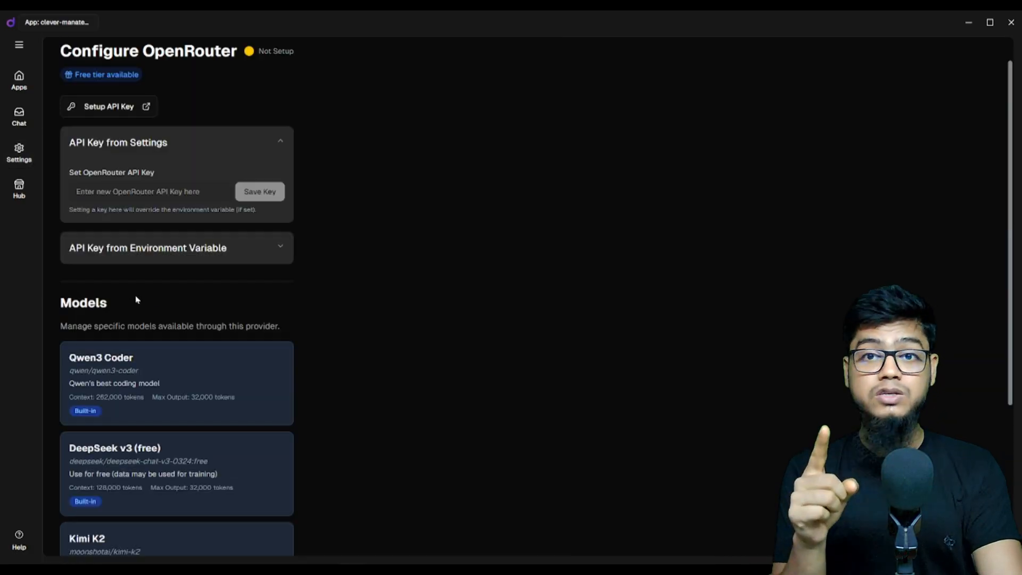
scroll(down, 3)
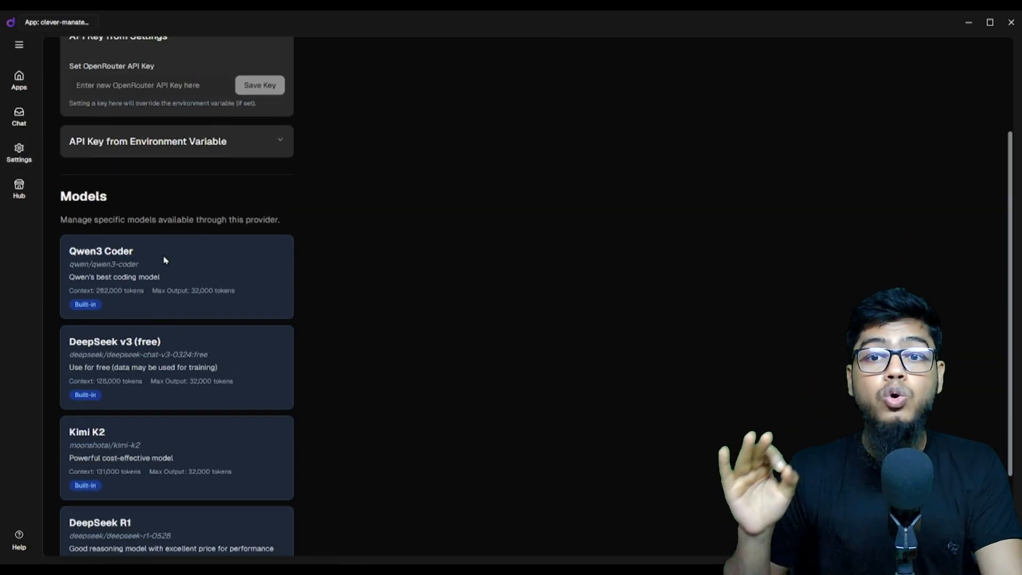
scroll(up, 3)
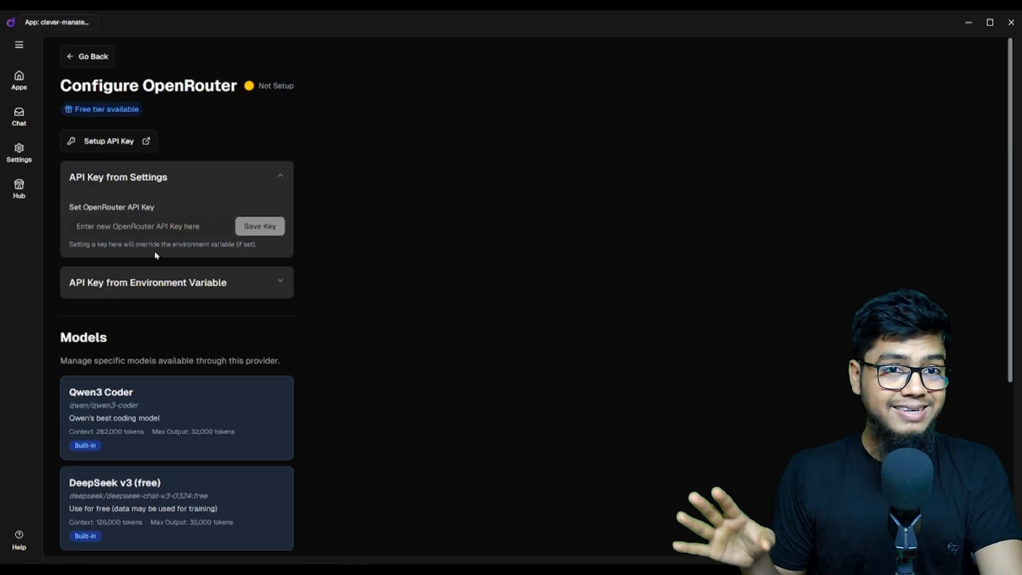
click(20, 152)
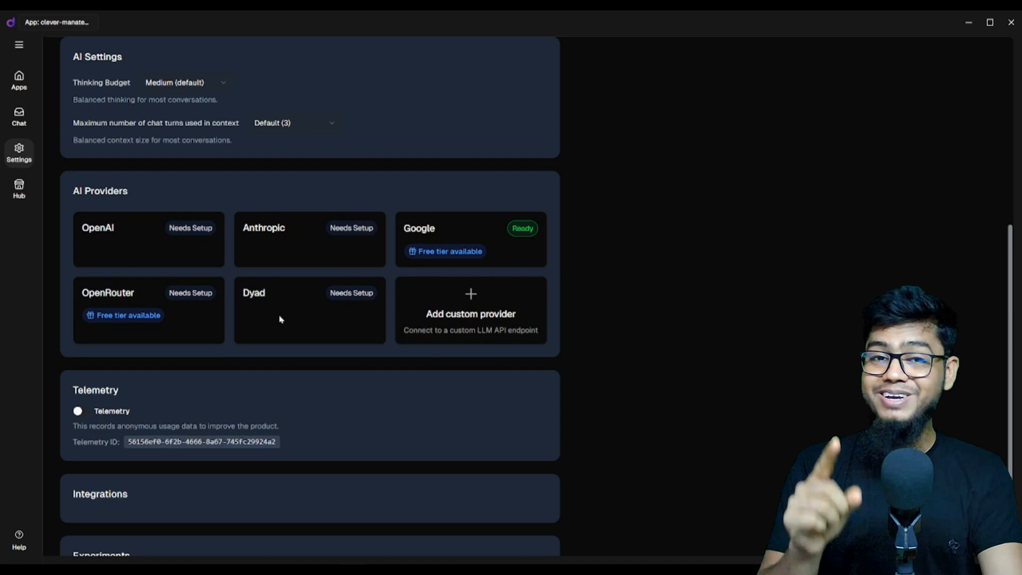
click(470, 313)
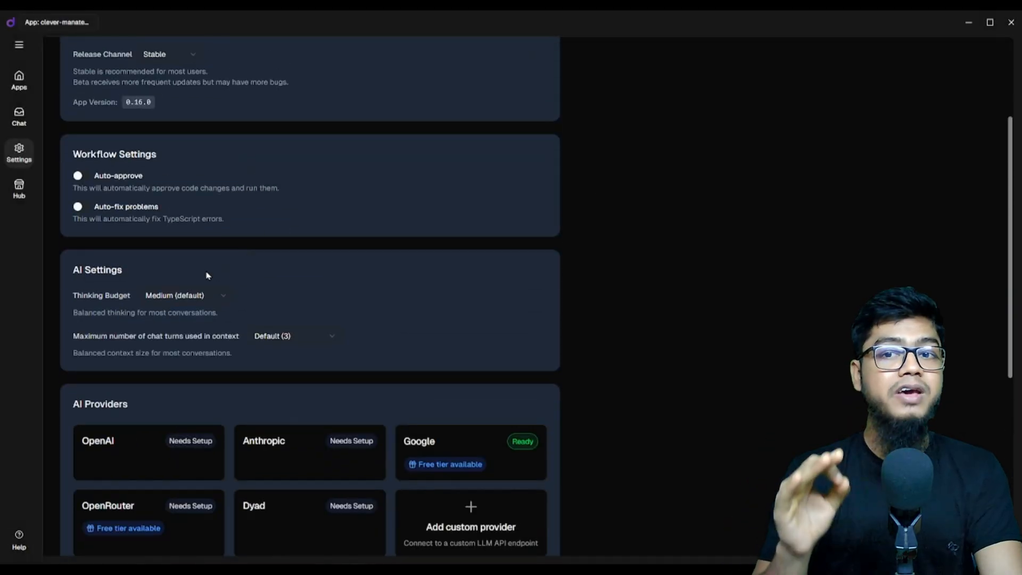
scroll(up, 3)
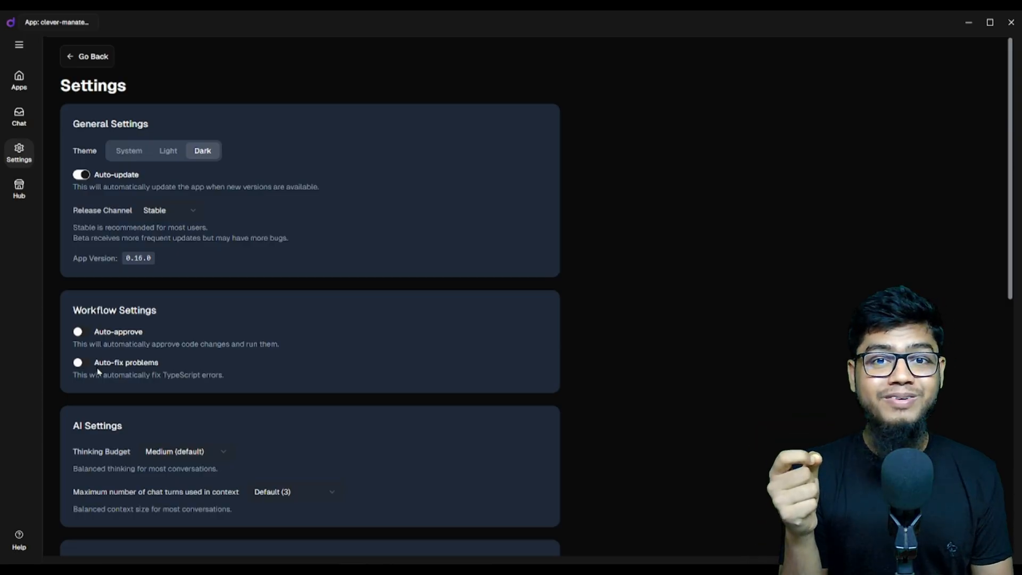
scroll(down, 3)
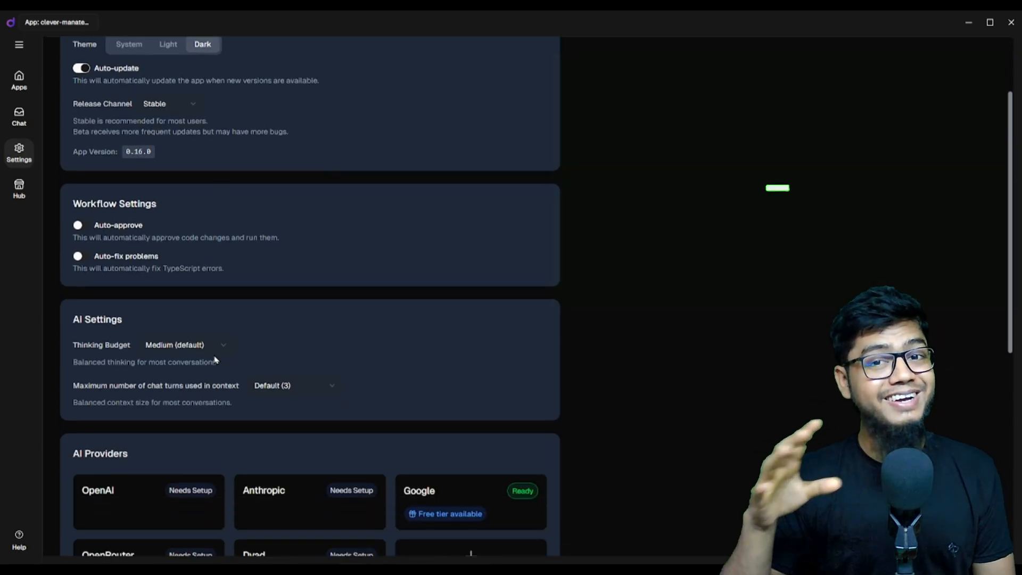
scroll(down, 3)
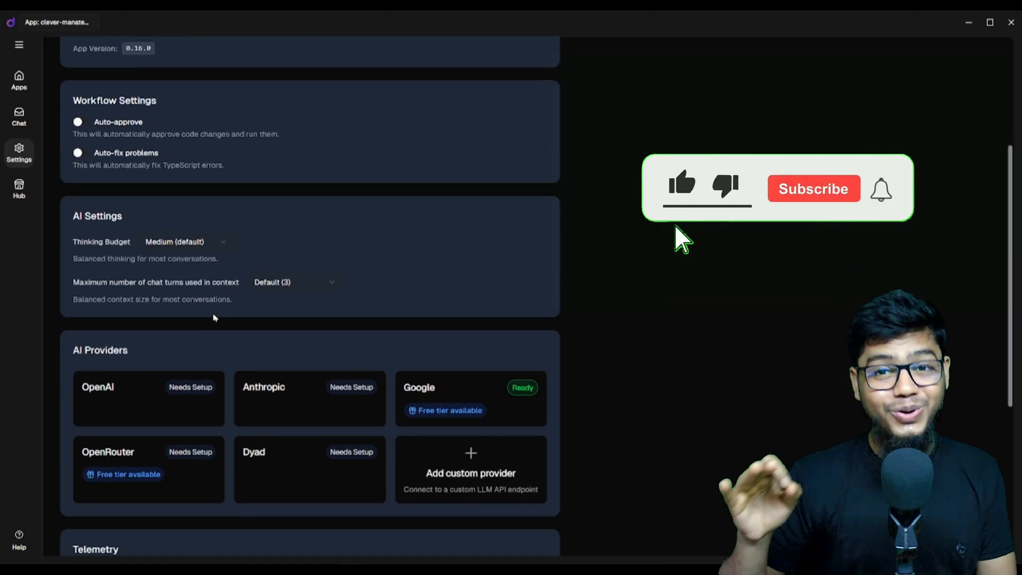
scroll(up, 3)
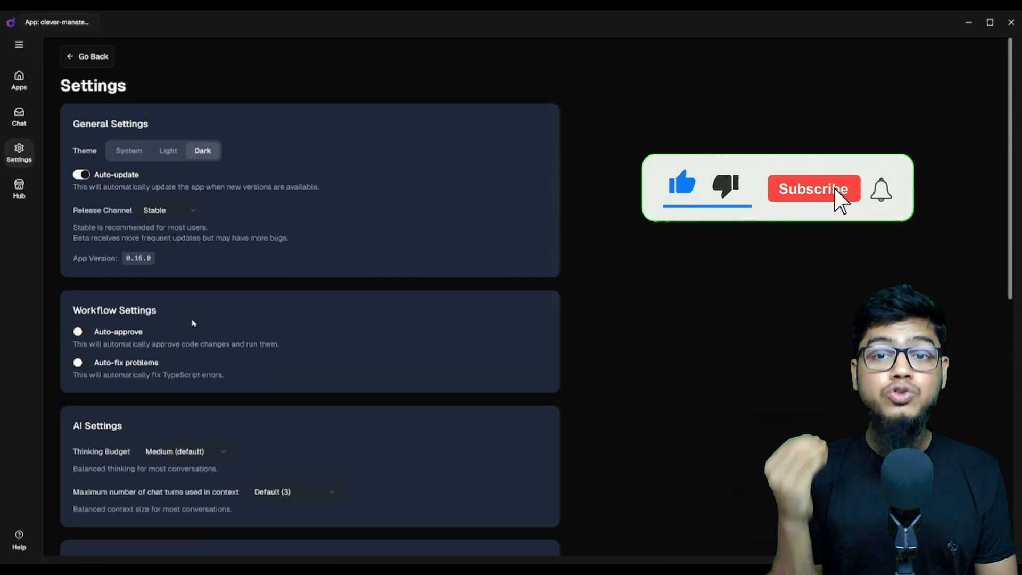
scroll(down, 3)
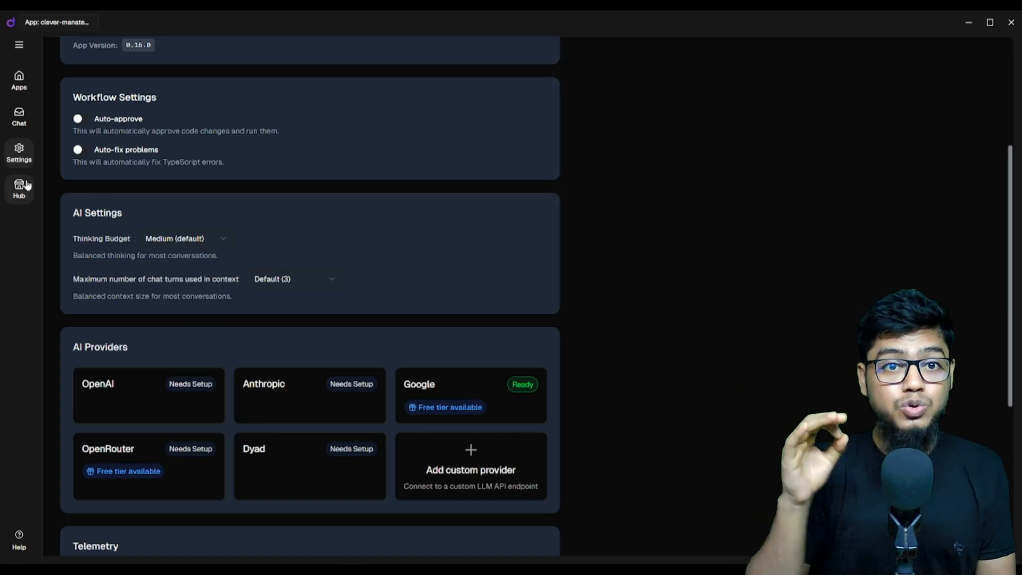
click(19, 189)
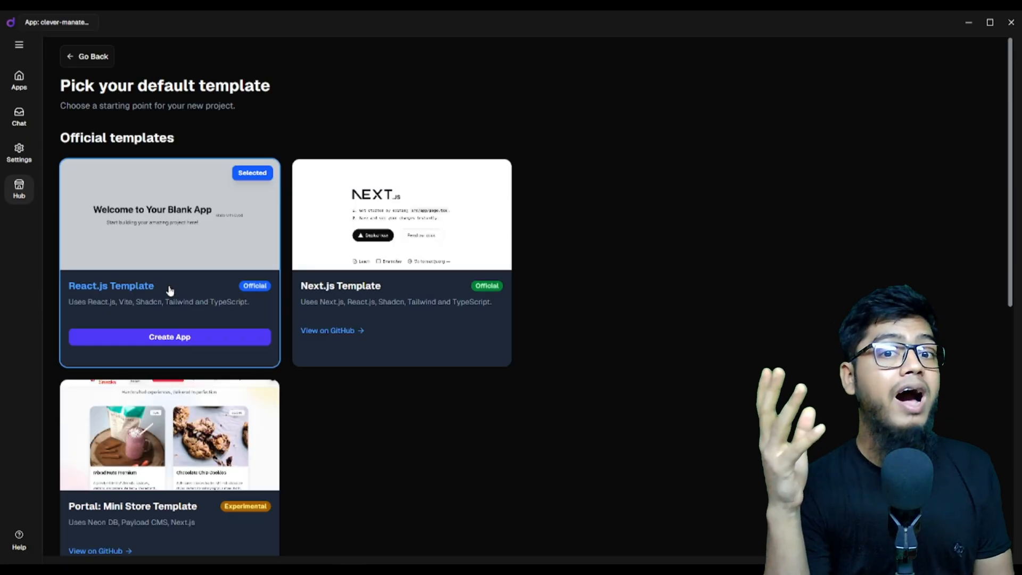
mouse_move(381, 301)
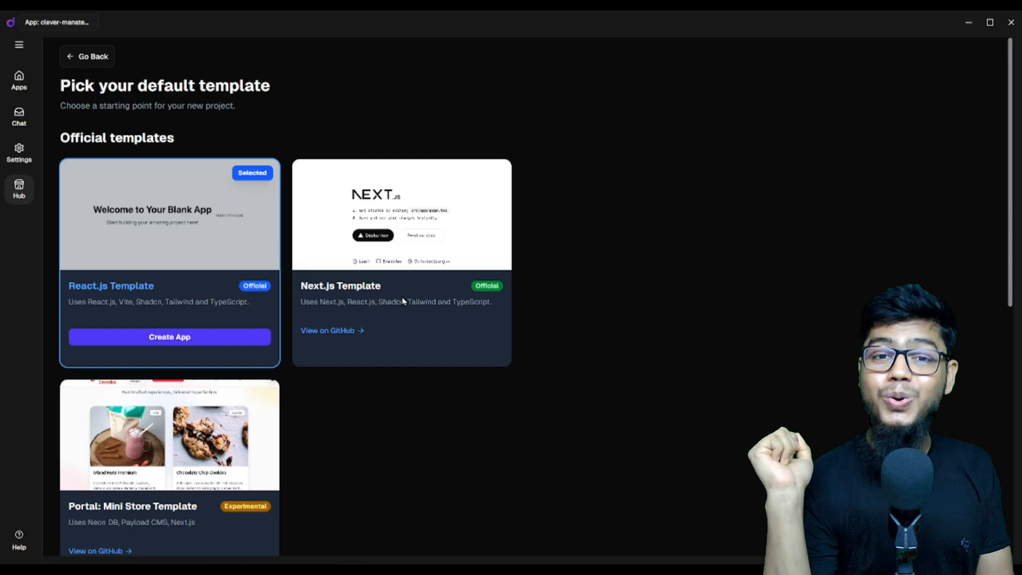
mouse_move(181, 266)
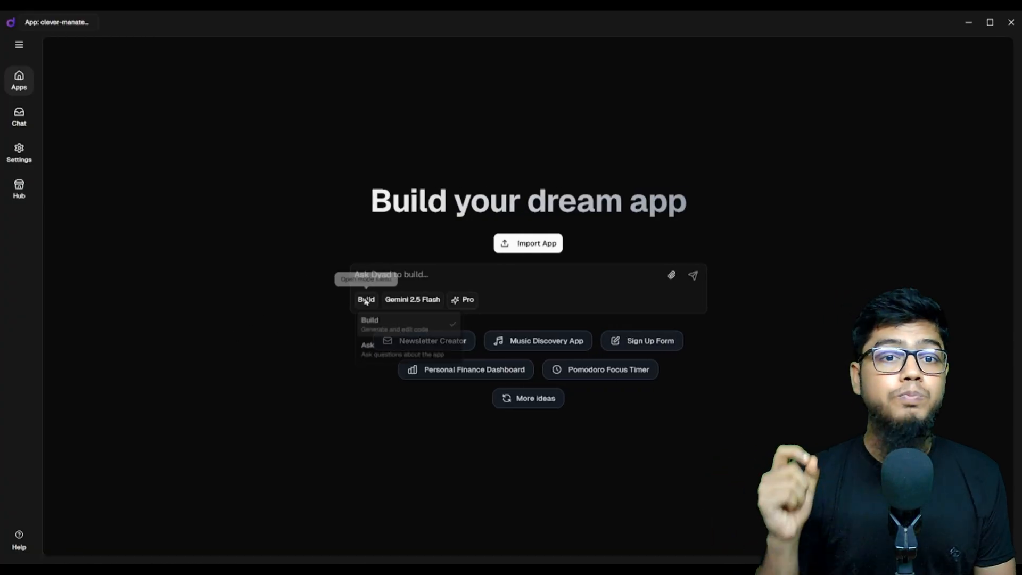
Step: Submit the prompt 'make me an image cropper tool' to Dyad's AI for generation
click(368, 347)
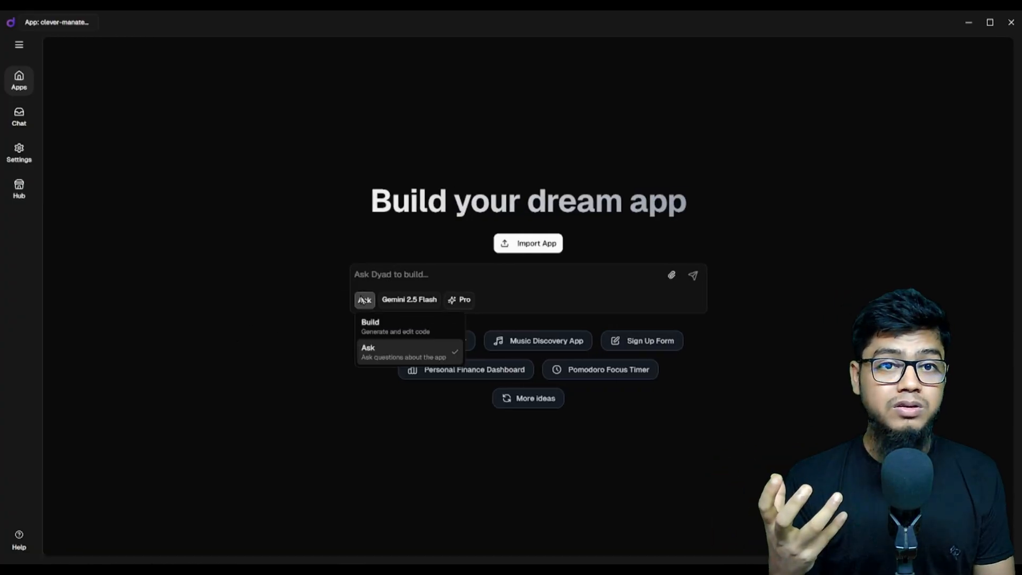
click(409, 300)
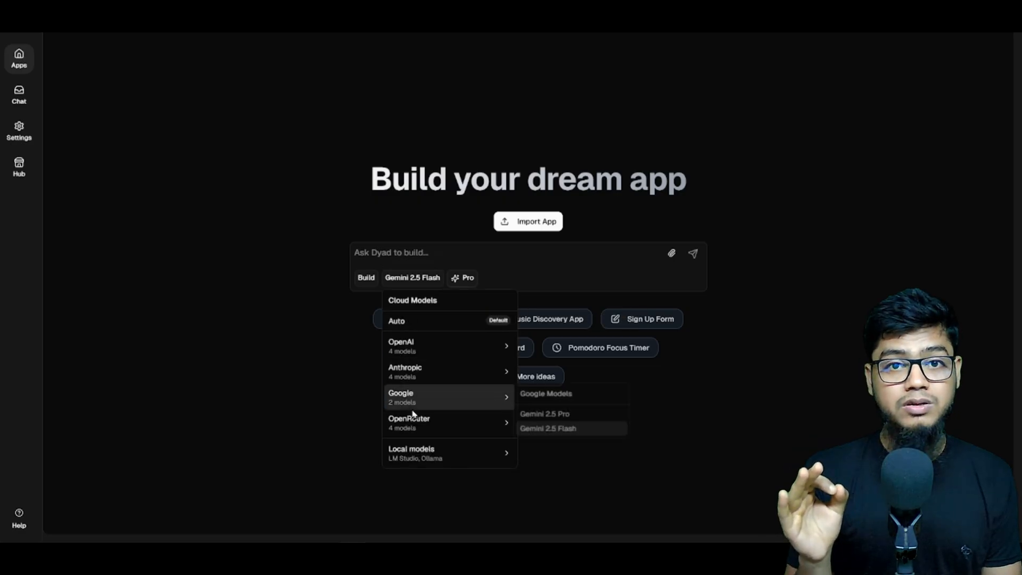
text(make me an image cropper tool)
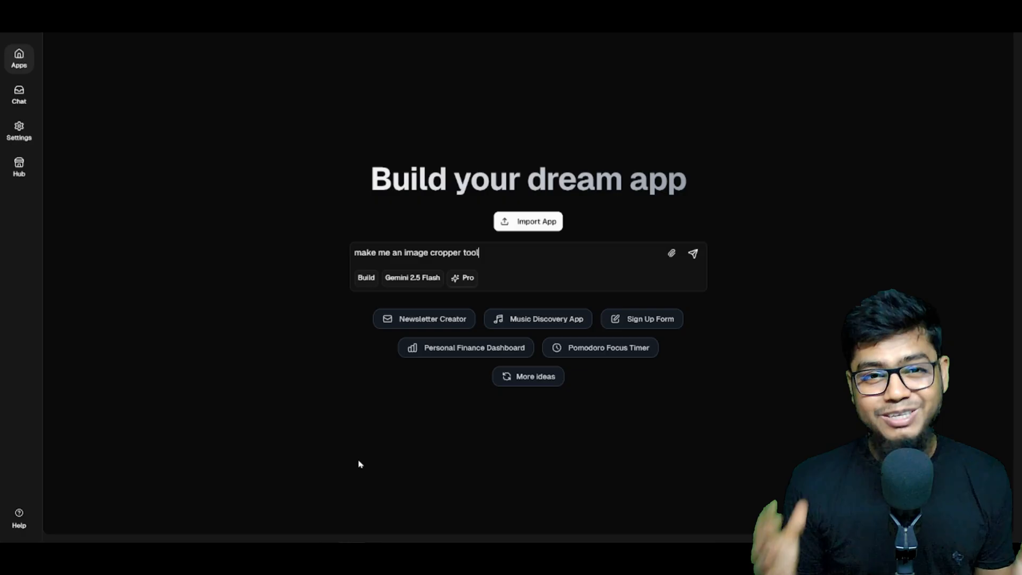
click(694, 253)
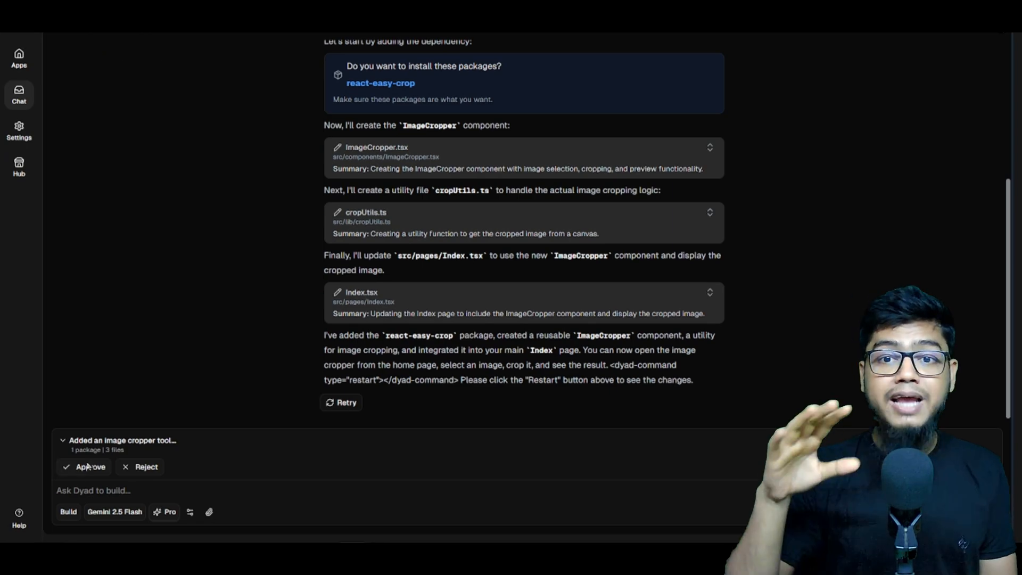
Step: Approve the generated changes and launch Open Image Cropper in the app preview
click(90, 467)
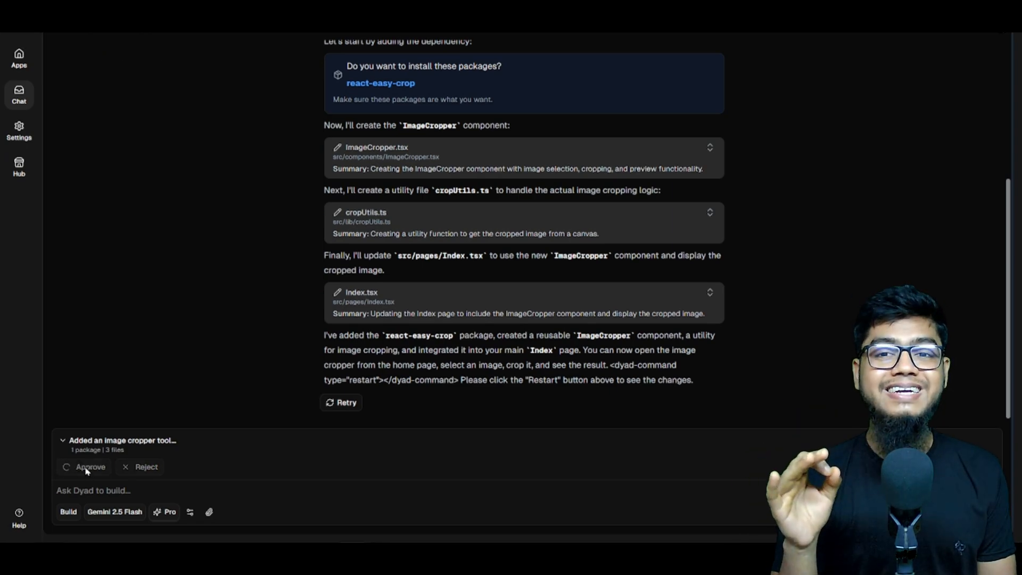
click(90, 467)
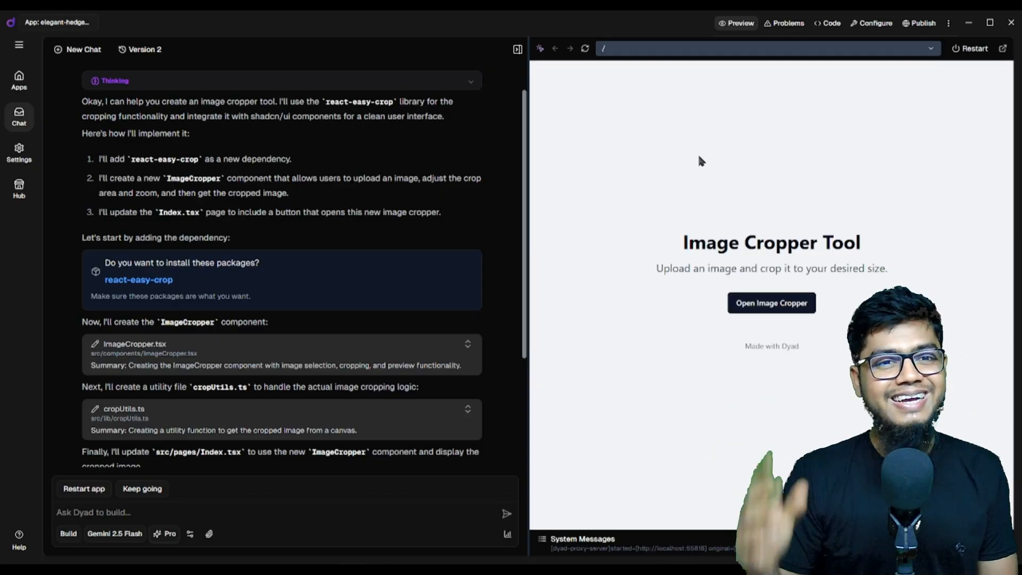
click(771, 302)
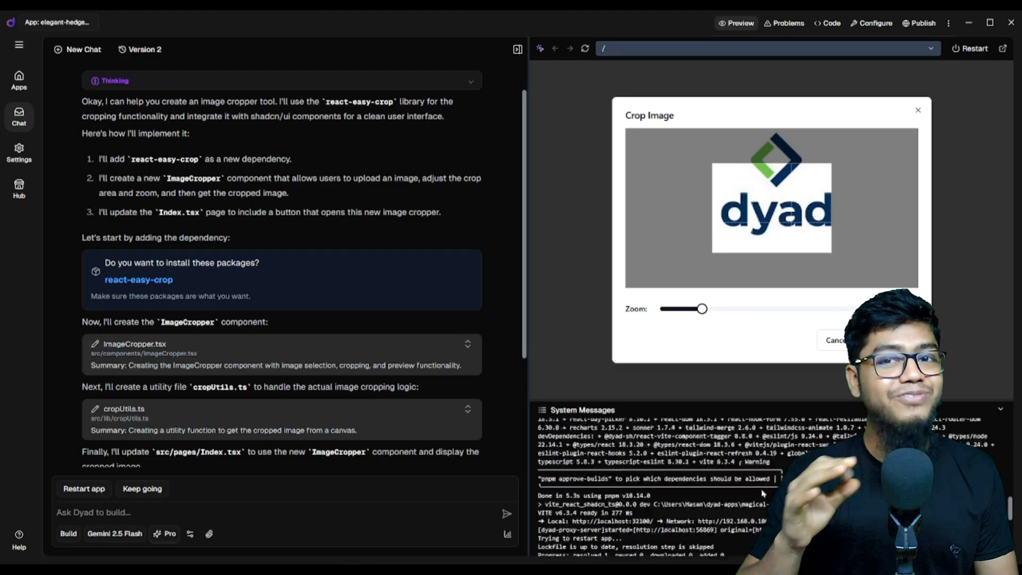
Step: Check the Problems report and view use-mobile.tsx in the Code panel
click(787, 22)
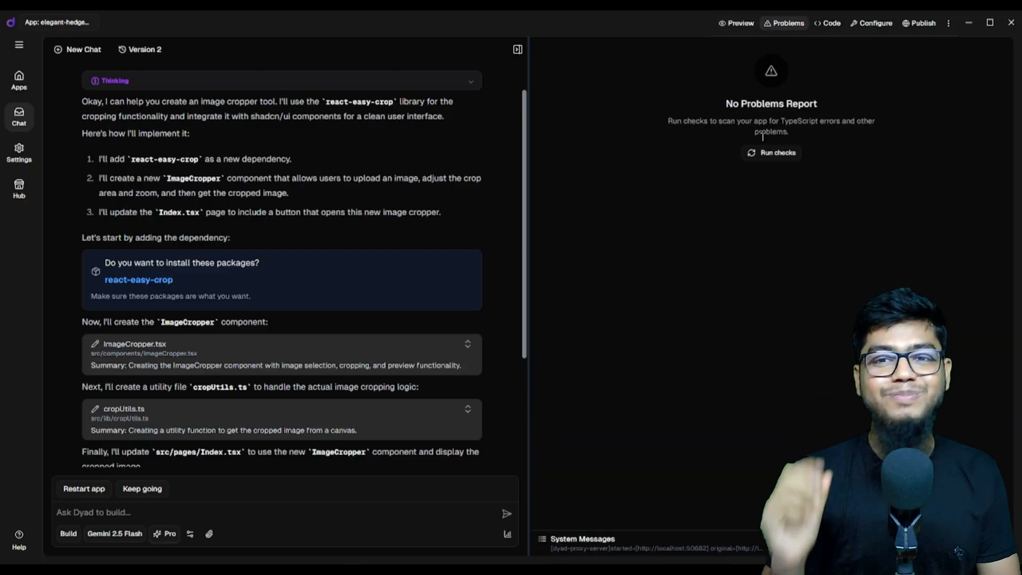
click(828, 22)
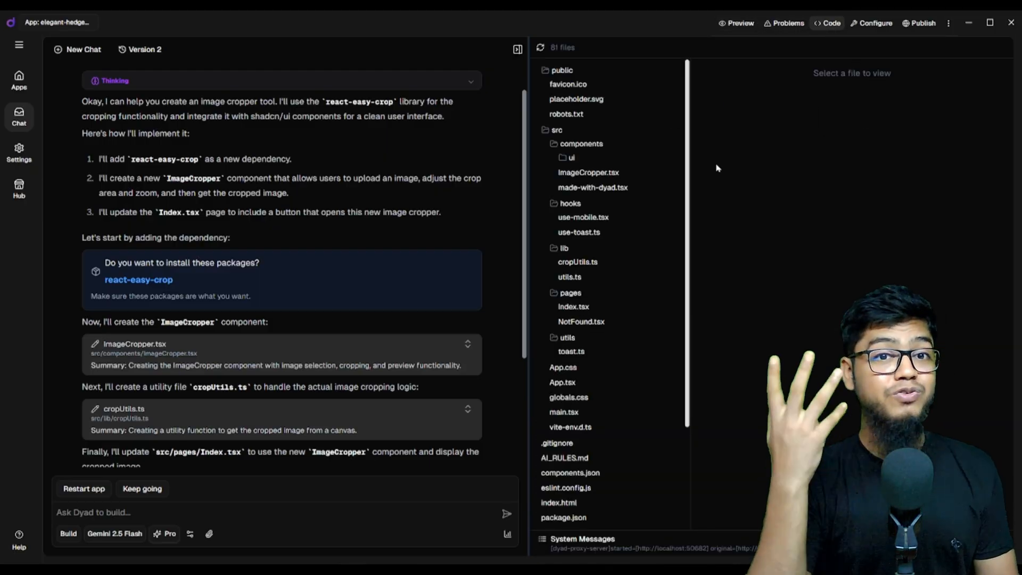
click(583, 216)
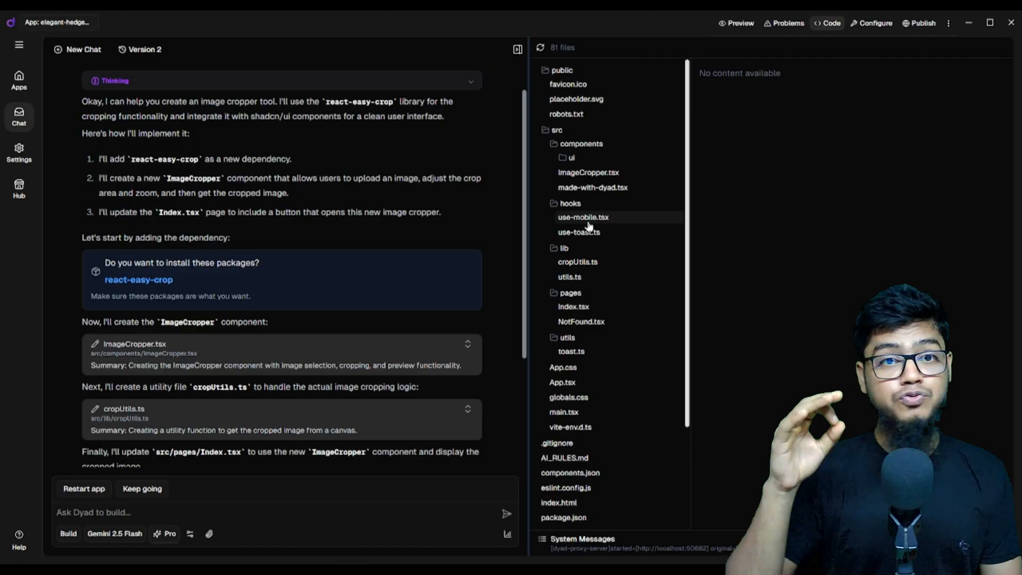
click(583, 217)
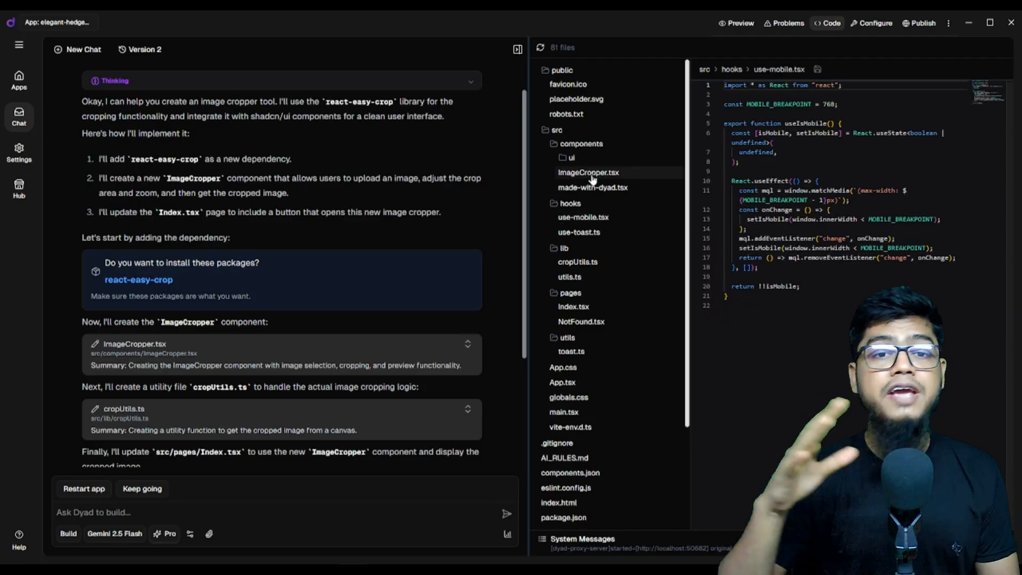
Step: Review environment variables in Configure and go to More app settings for the details page
click(876, 23)
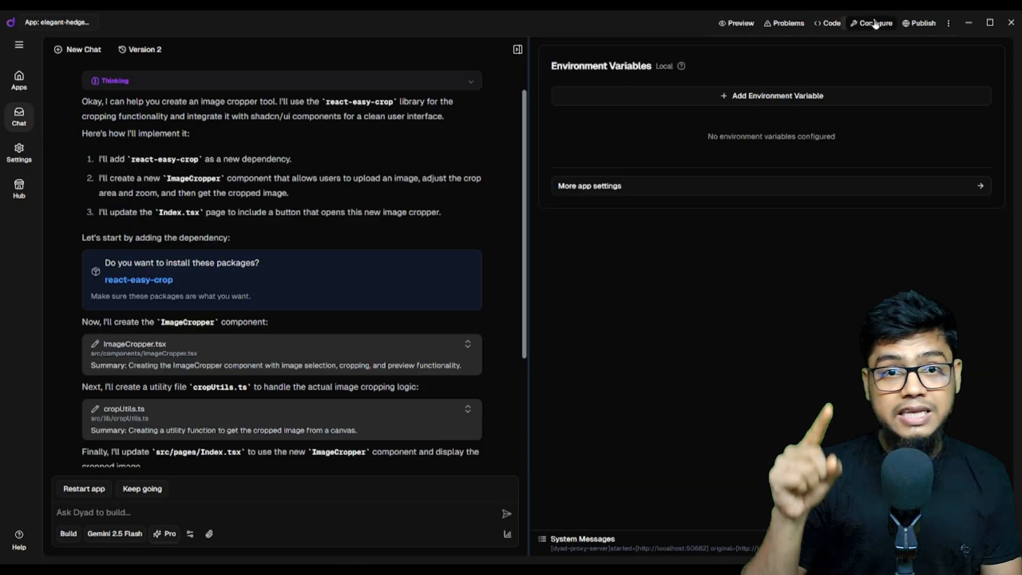
mouse_move(761, 96)
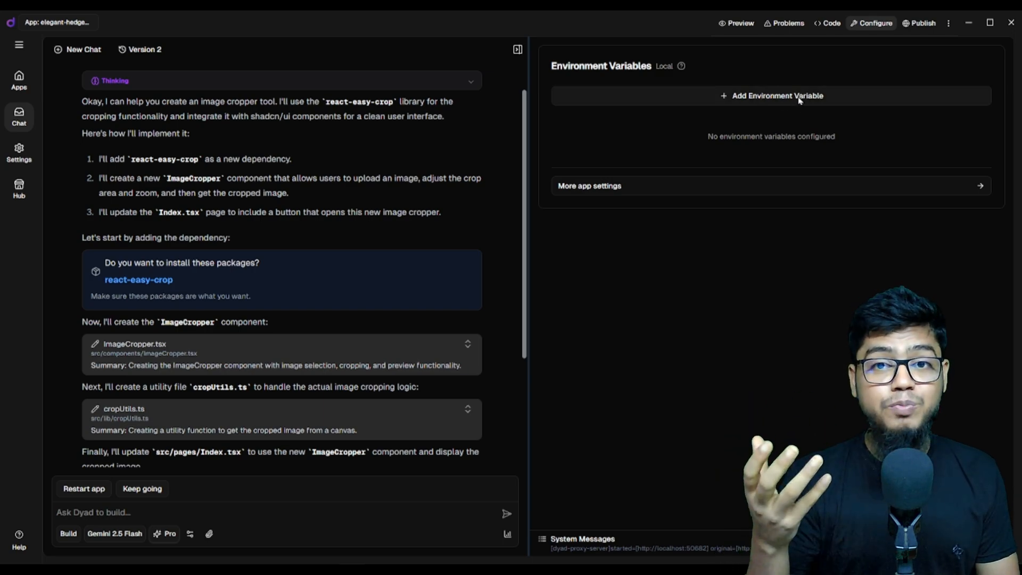
click(772, 96)
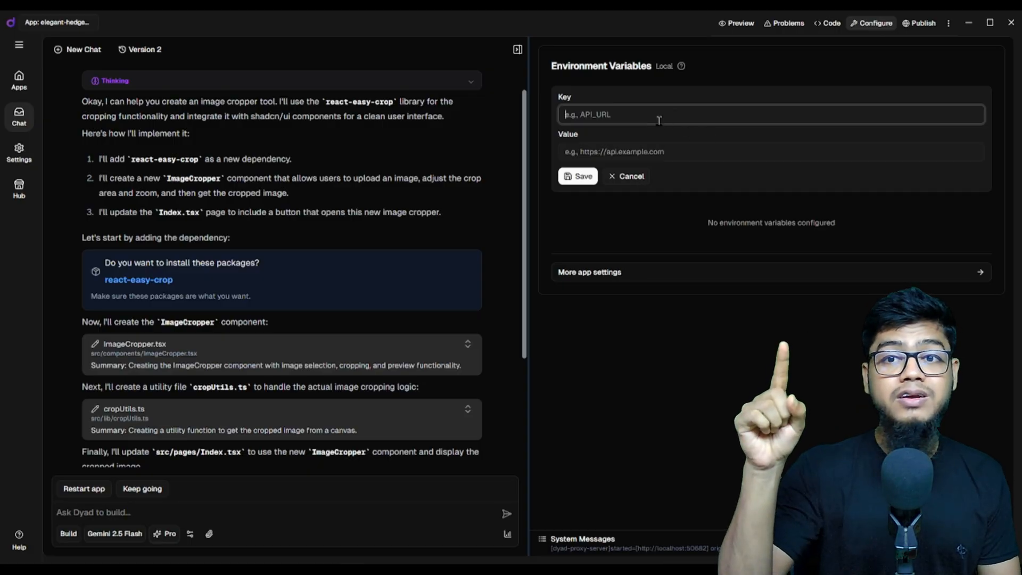
click(627, 176)
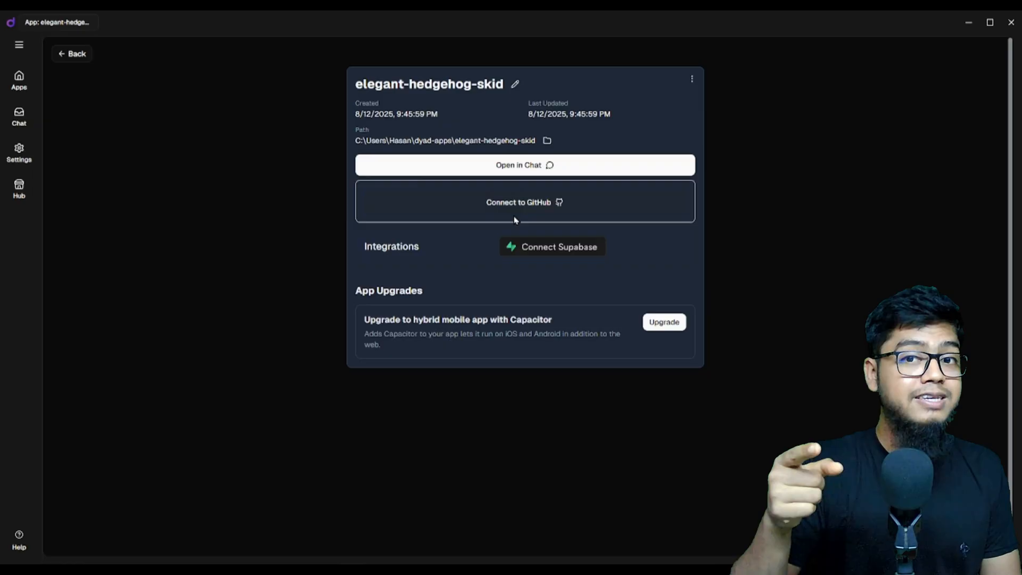
mouse_move(497, 165)
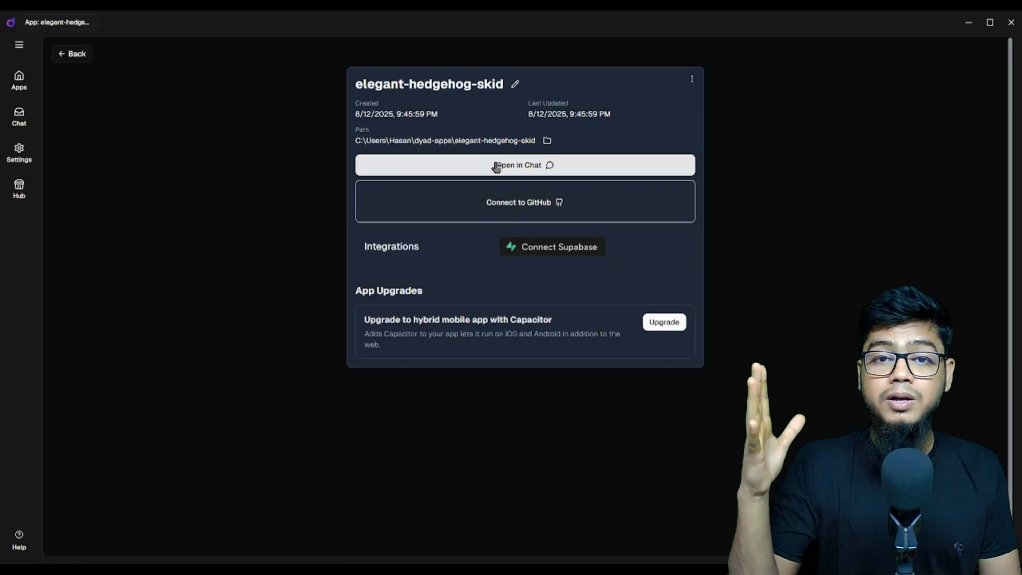
mouse_move(501, 247)
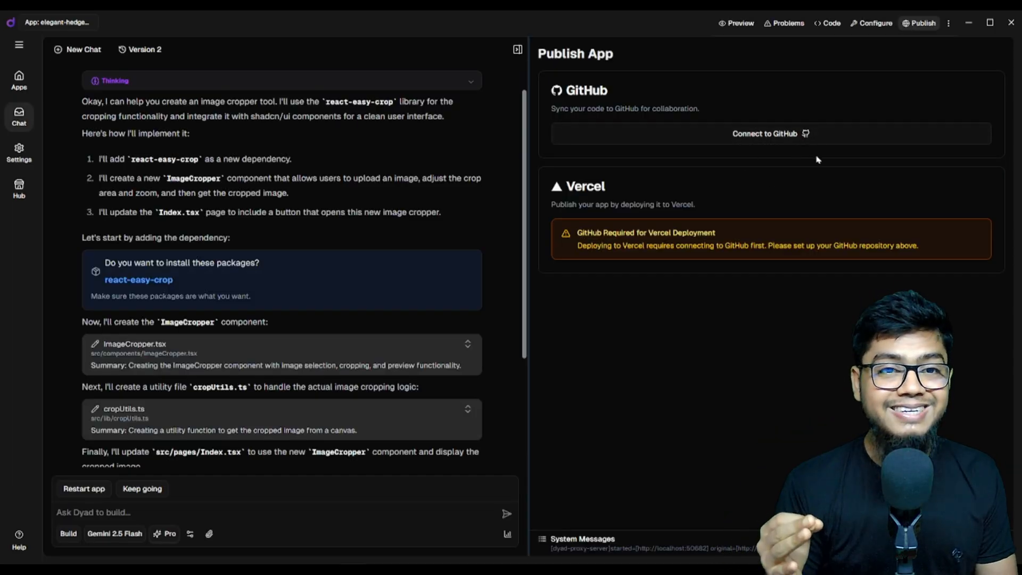
mouse_move(919, 39)
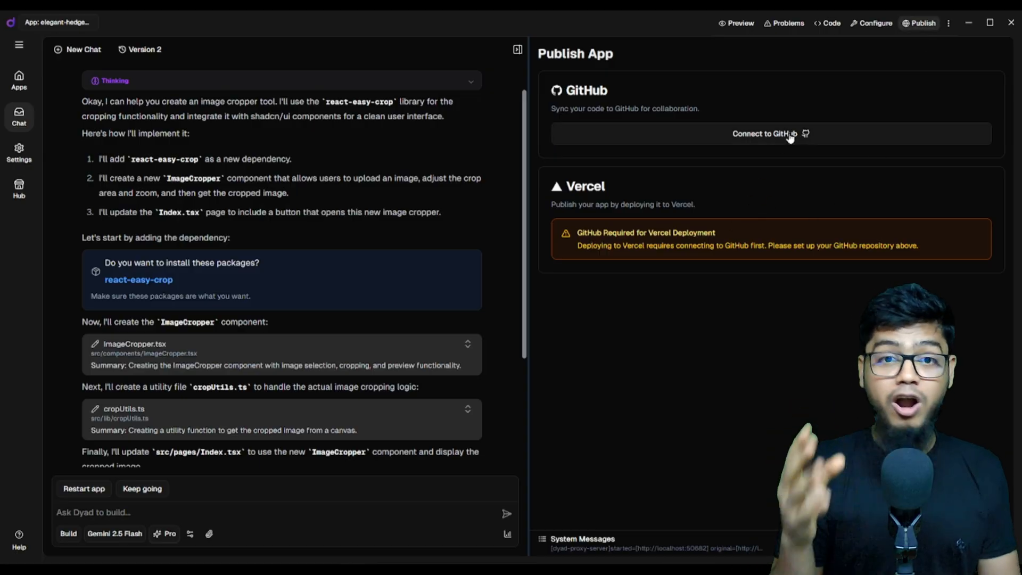
mouse_move(795, 162)
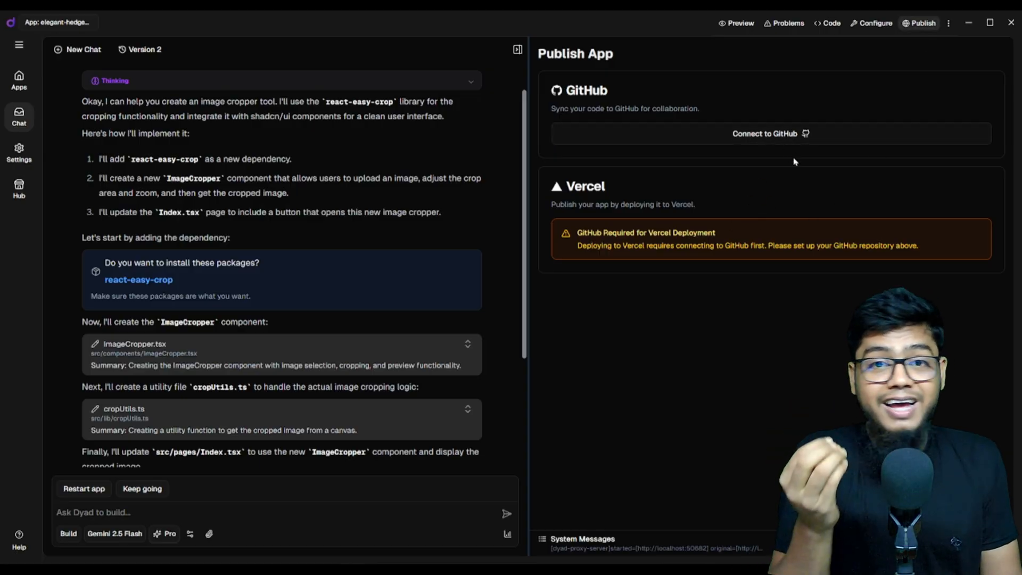
mouse_move(822, 212)
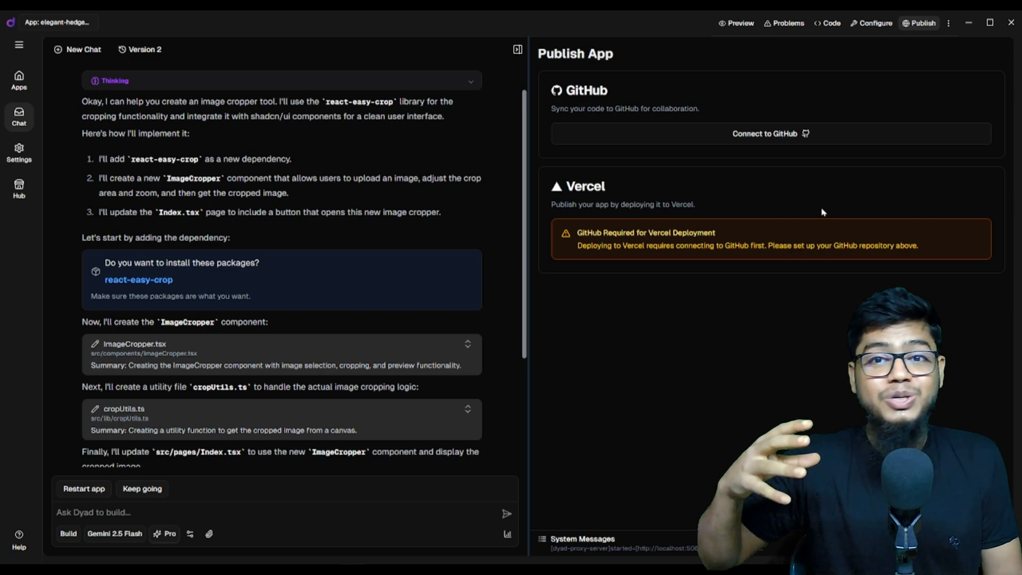
mouse_move(791, 277)
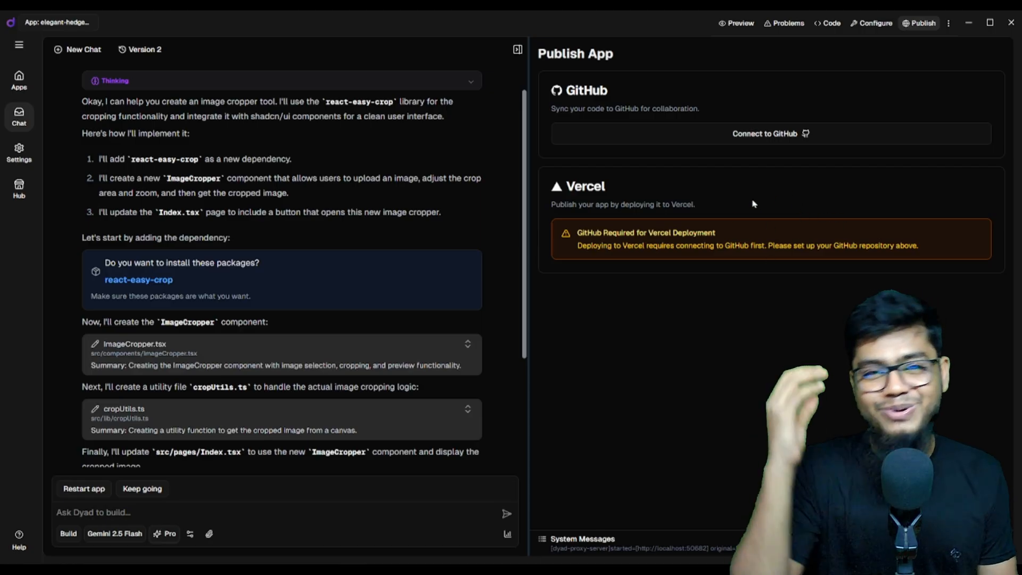
mouse_move(754, 228)
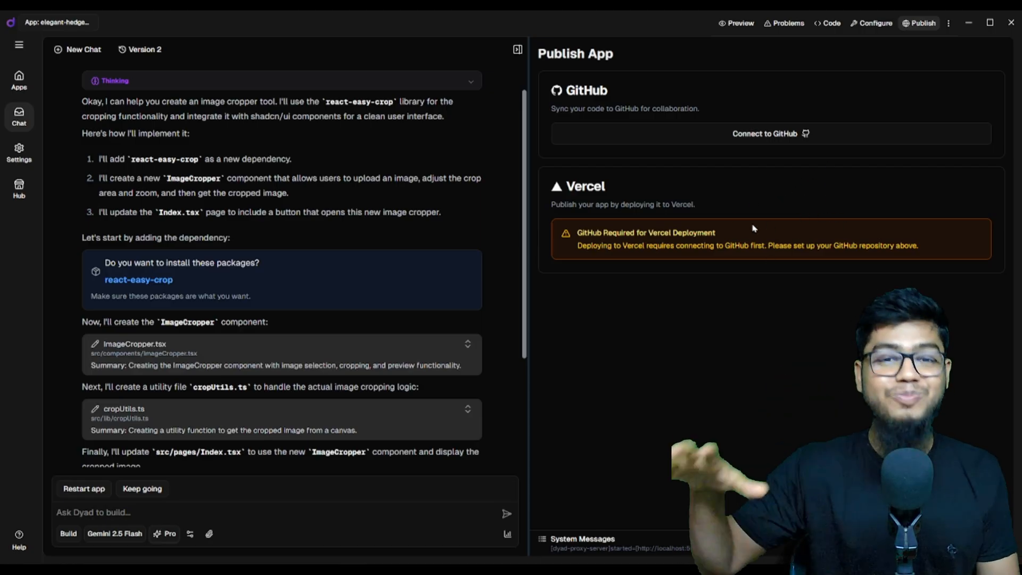
mouse_move(807, 205)
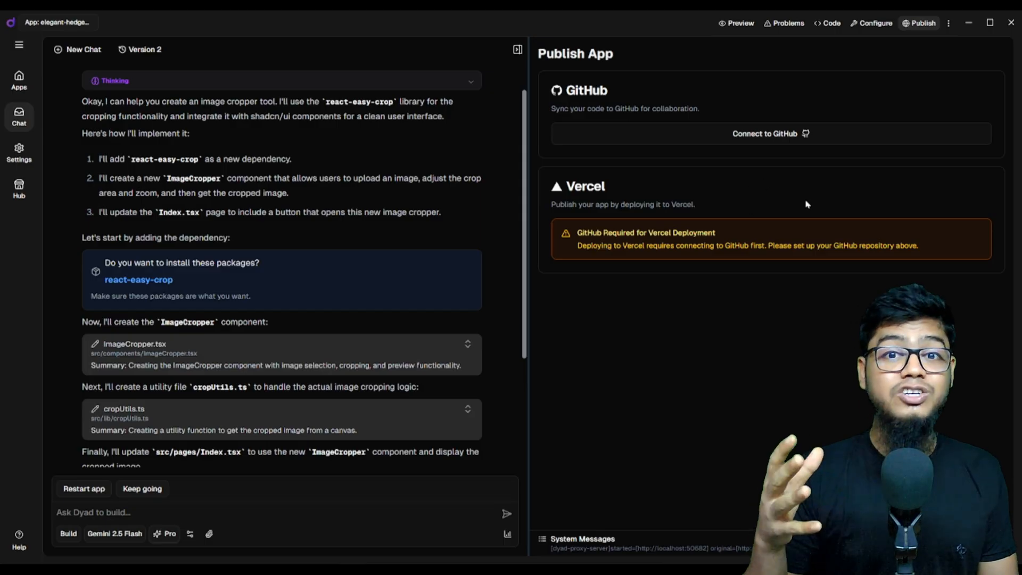
mouse_move(832, 137)
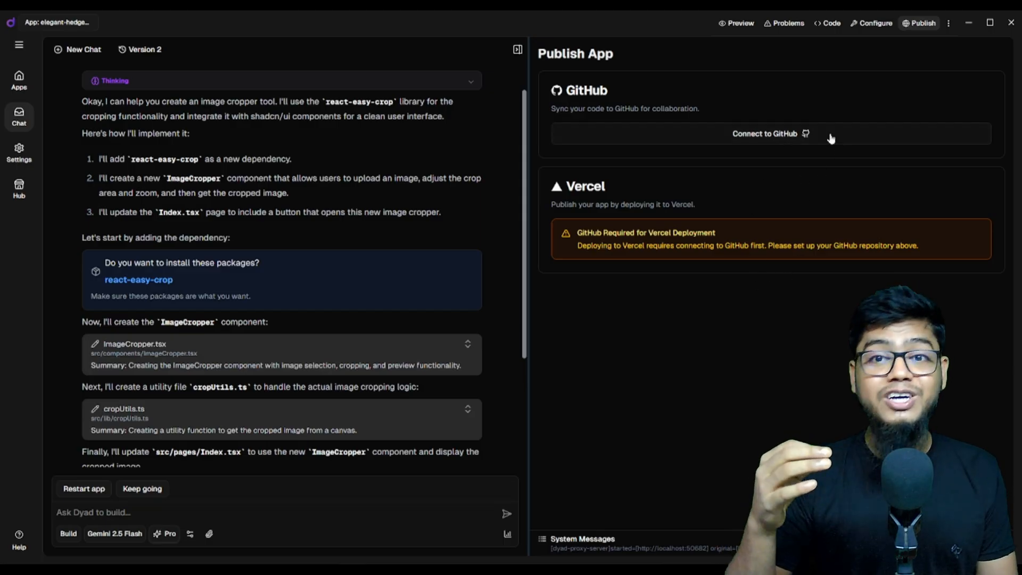
Step: Return from Configure to the Code panel showing the project's file tree
click(876, 22)
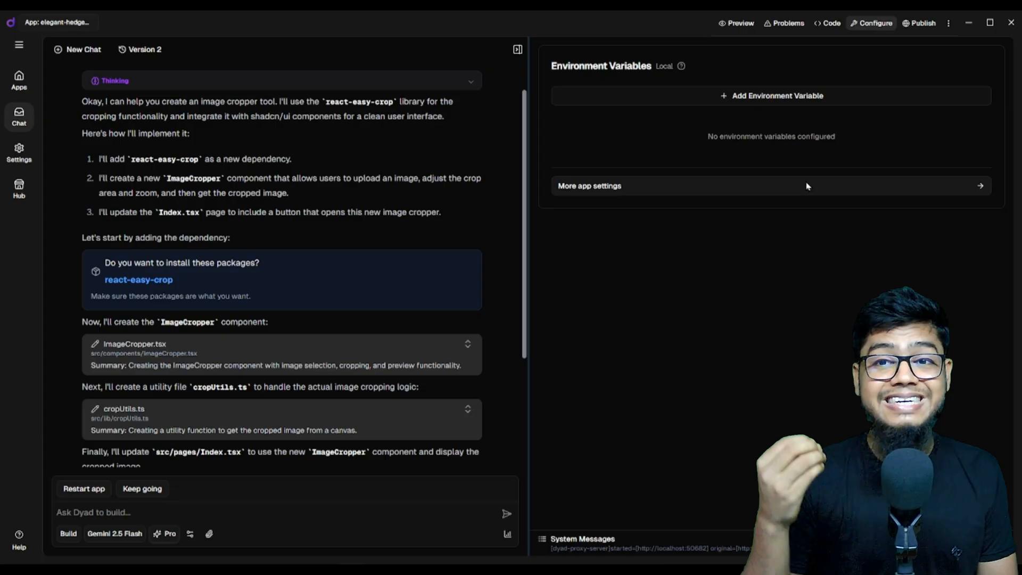
click(828, 22)
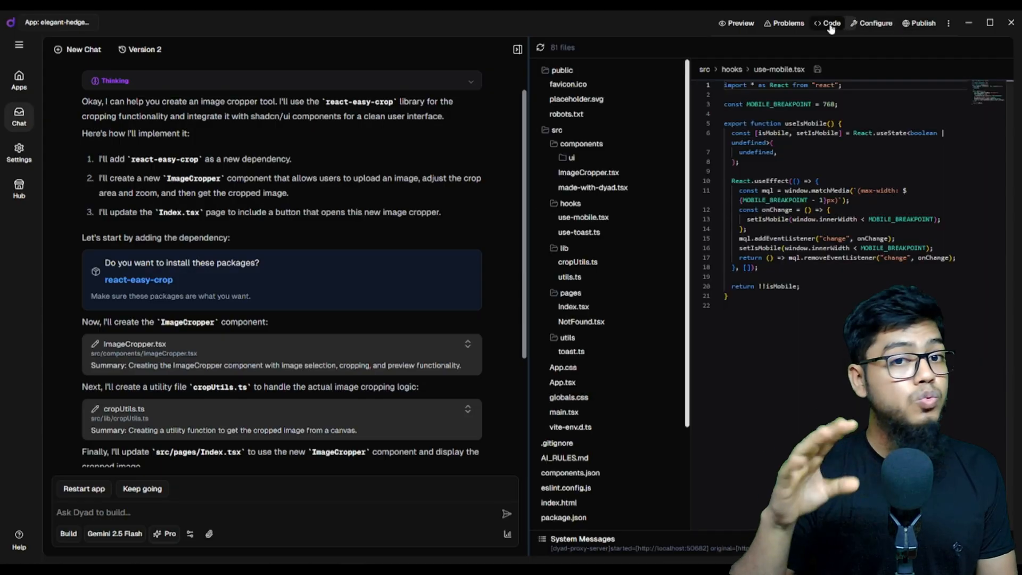
click(739, 22)
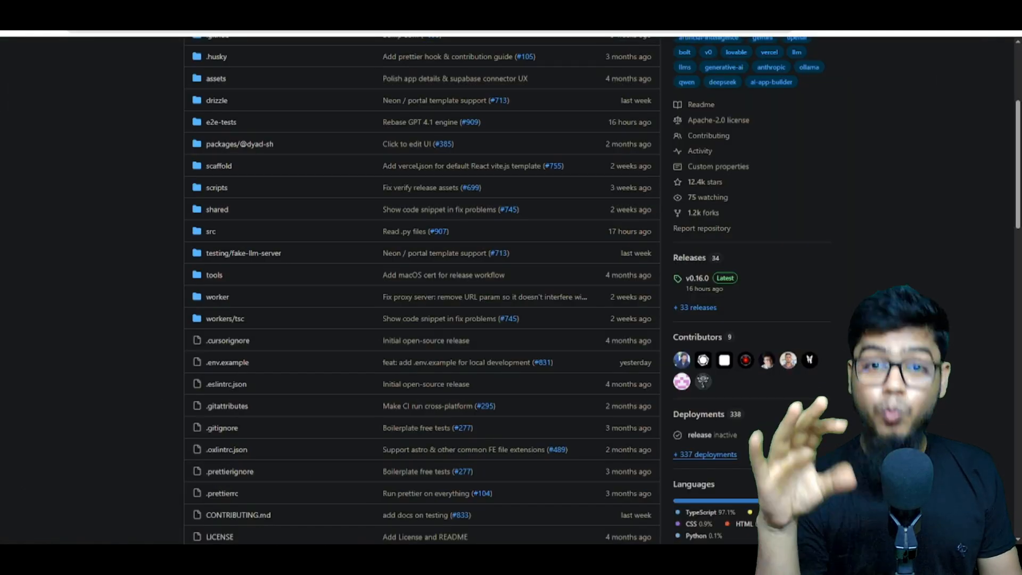
scroll(down, 3)
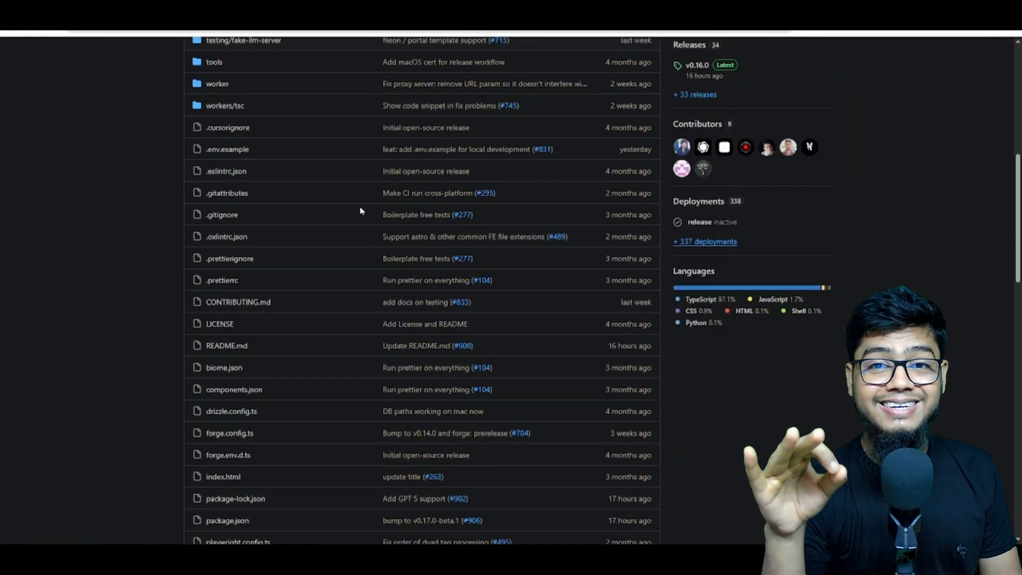
scroll(down, 3)
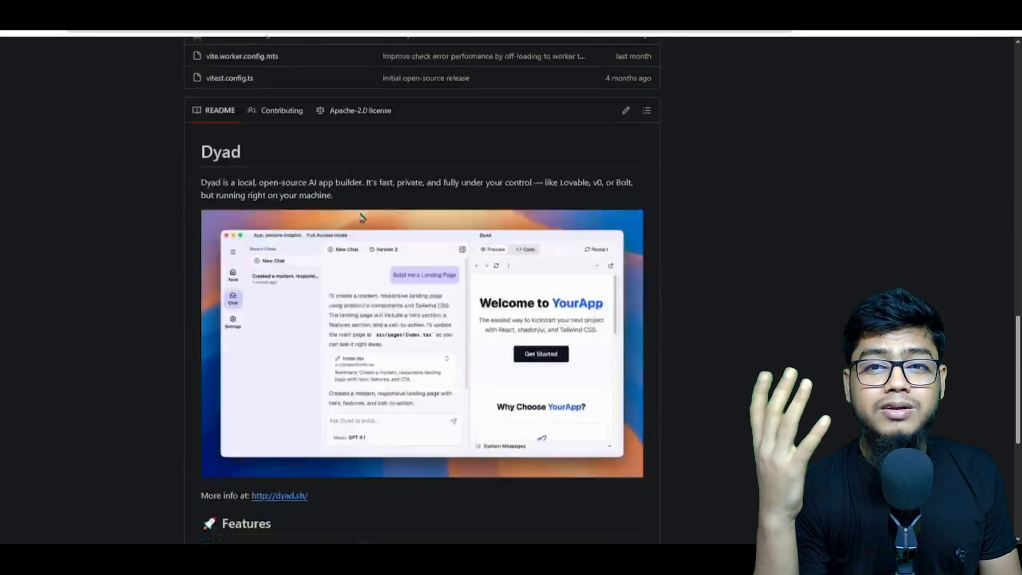
scroll(down, 3)
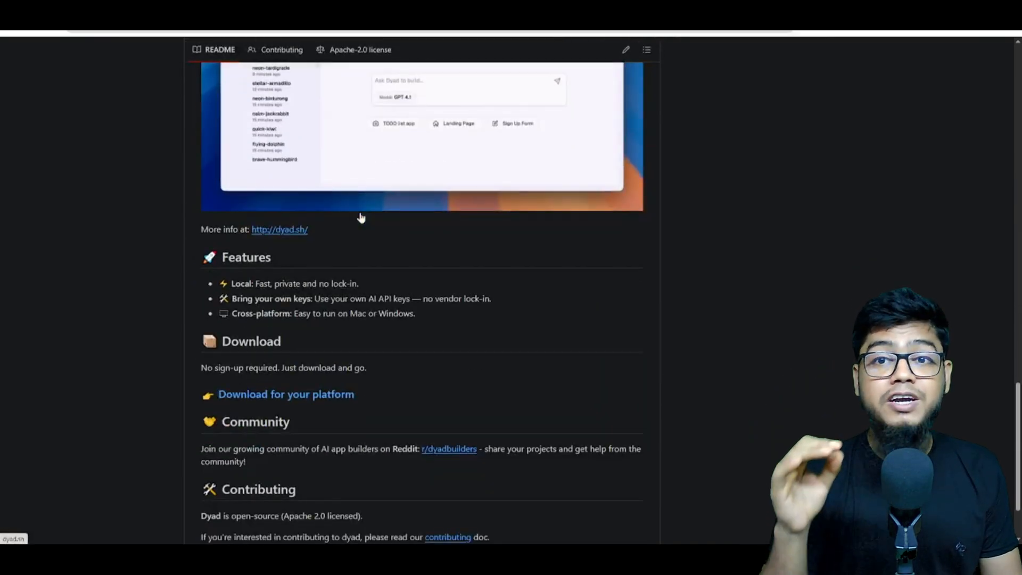
scroll(down, 3)
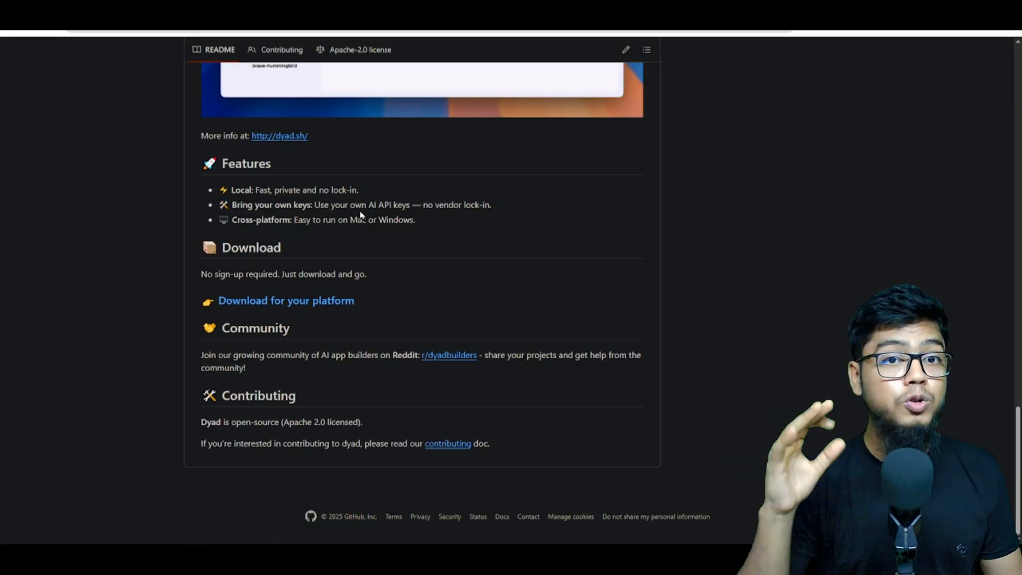
scroll(up, 3)
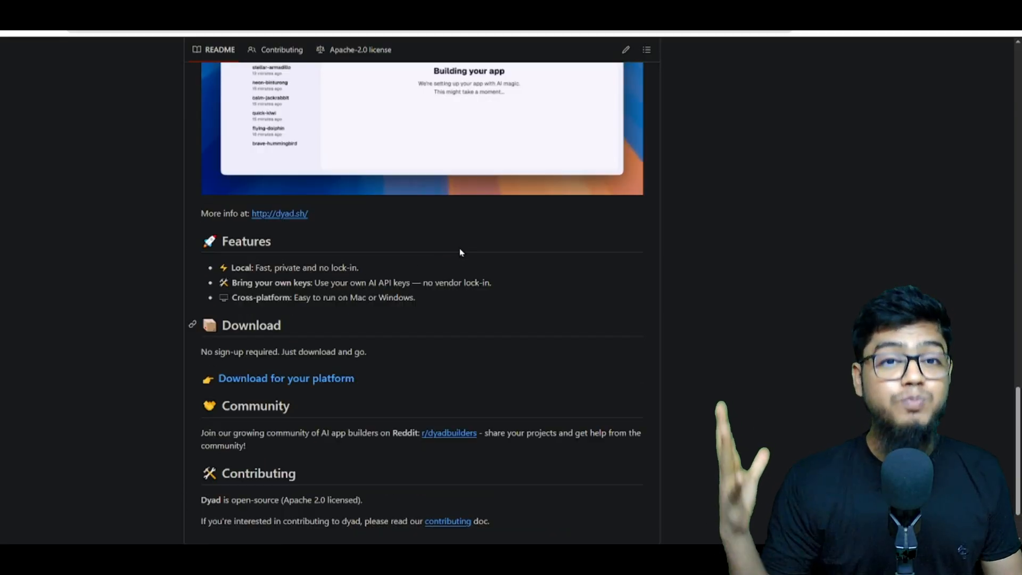
scroll(up, 3)
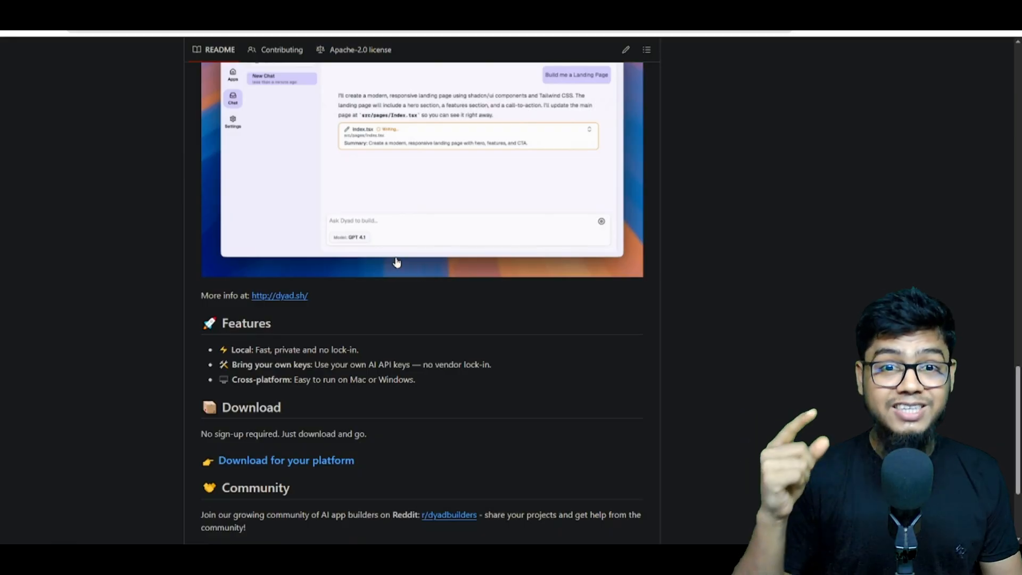
scroll(up, 3)
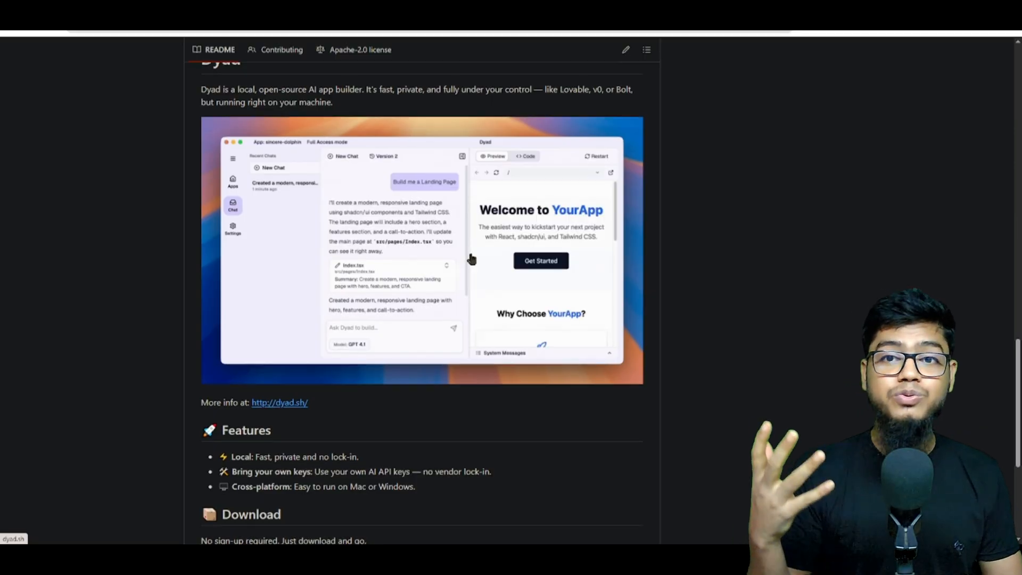
scroll(up, 3)
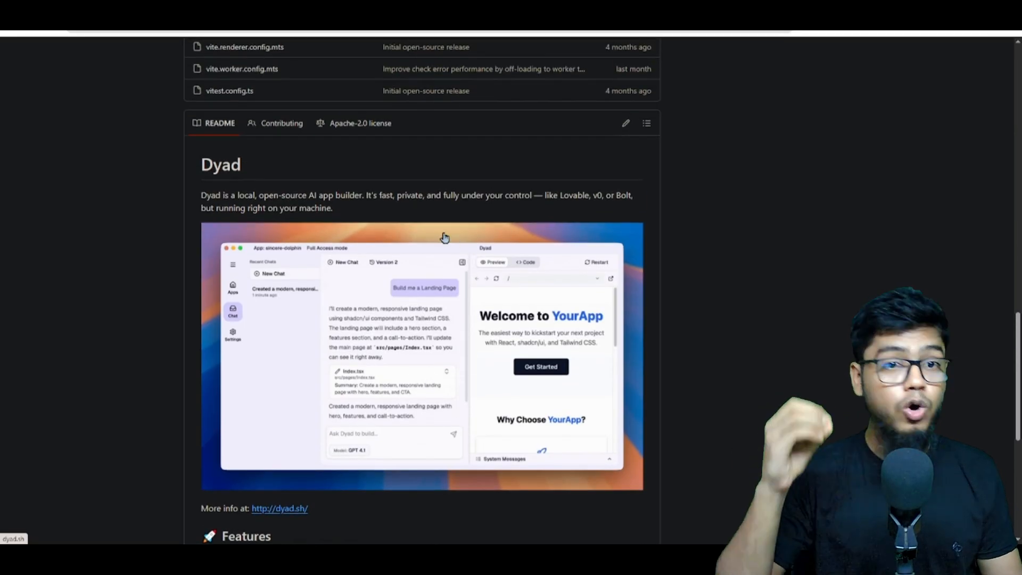
scroll(down, 3)
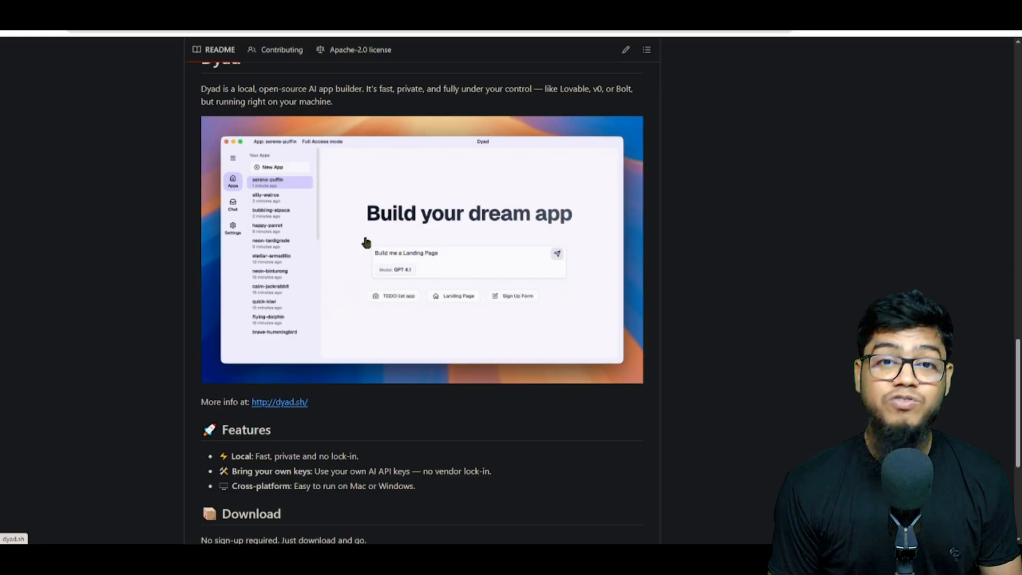
Step: Return to the Dyad website home page and scroll its download offer and feature overview
click(279, 402)
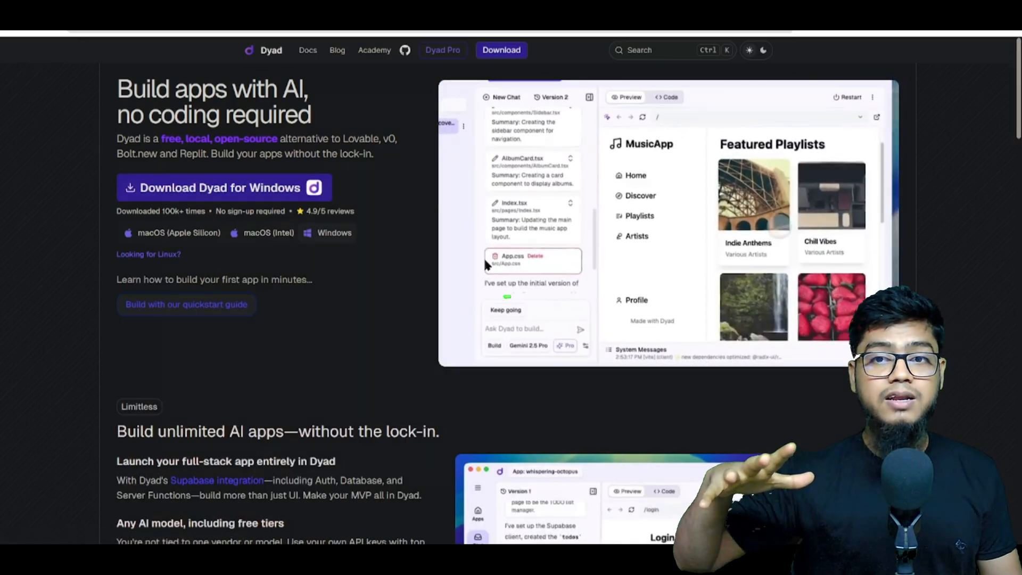
scroll(down, 3)
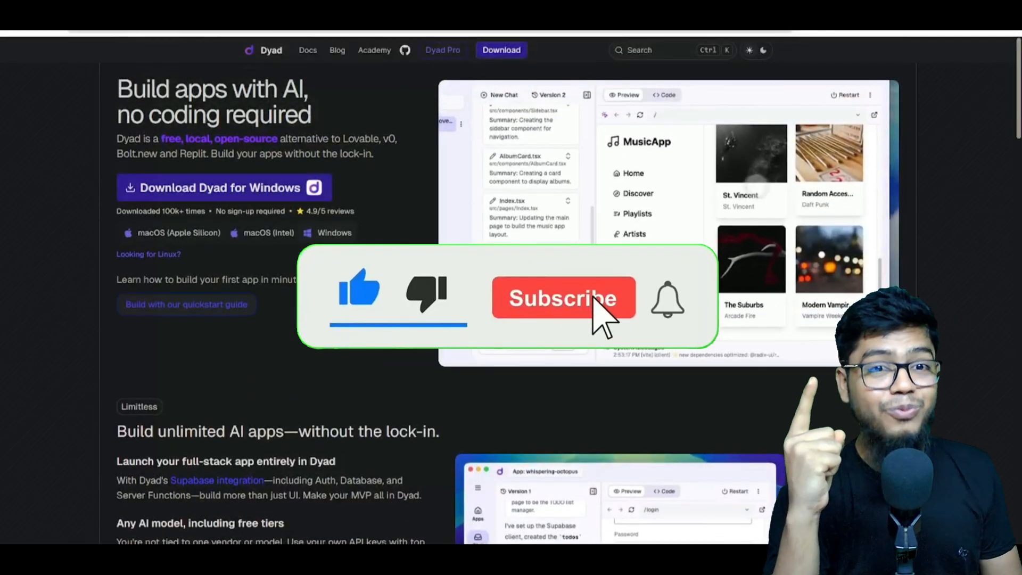
click(564, 298)
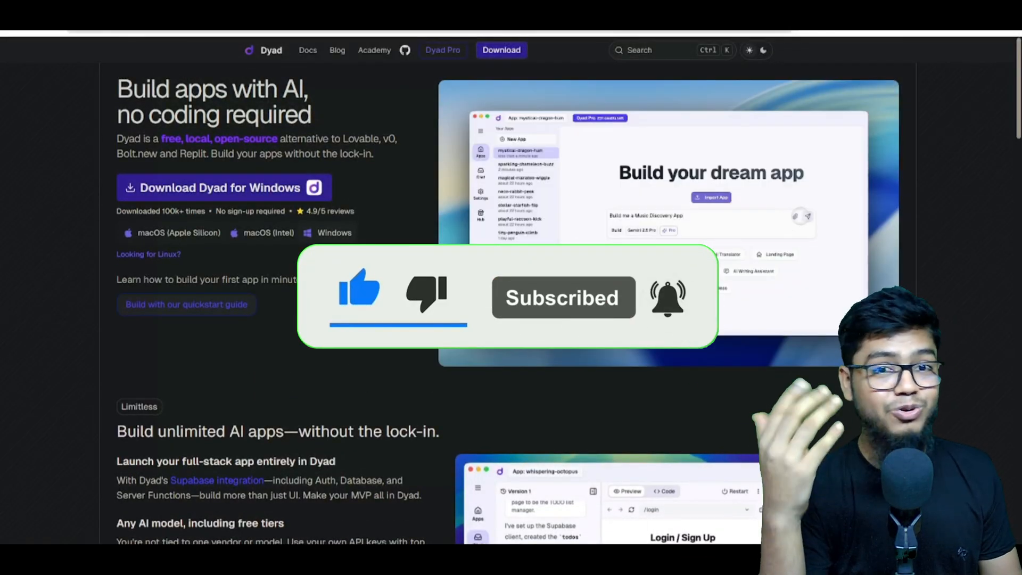